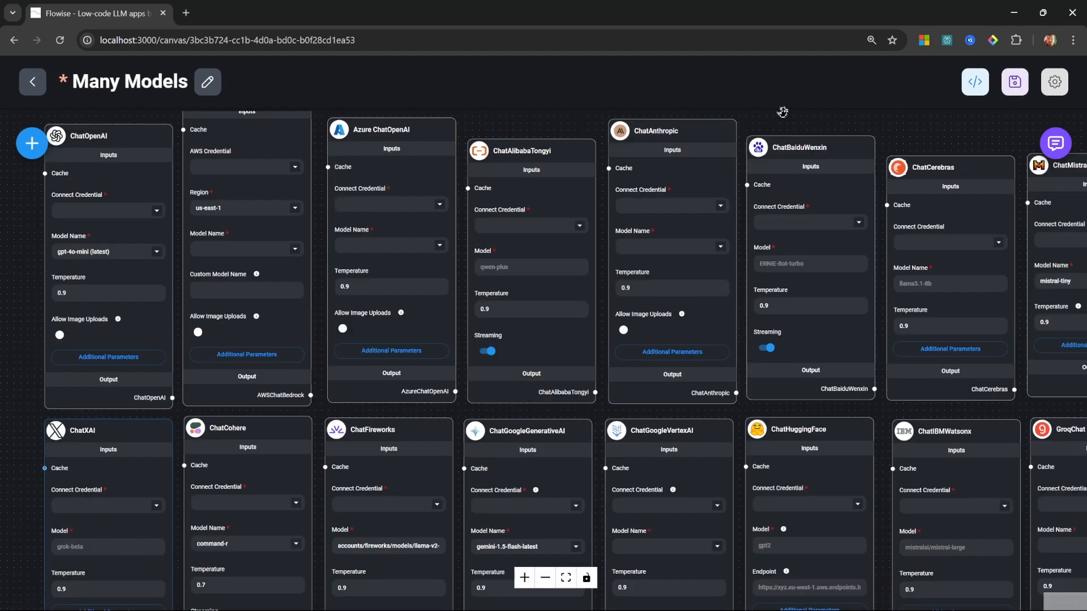
mouse_move(788, 120)
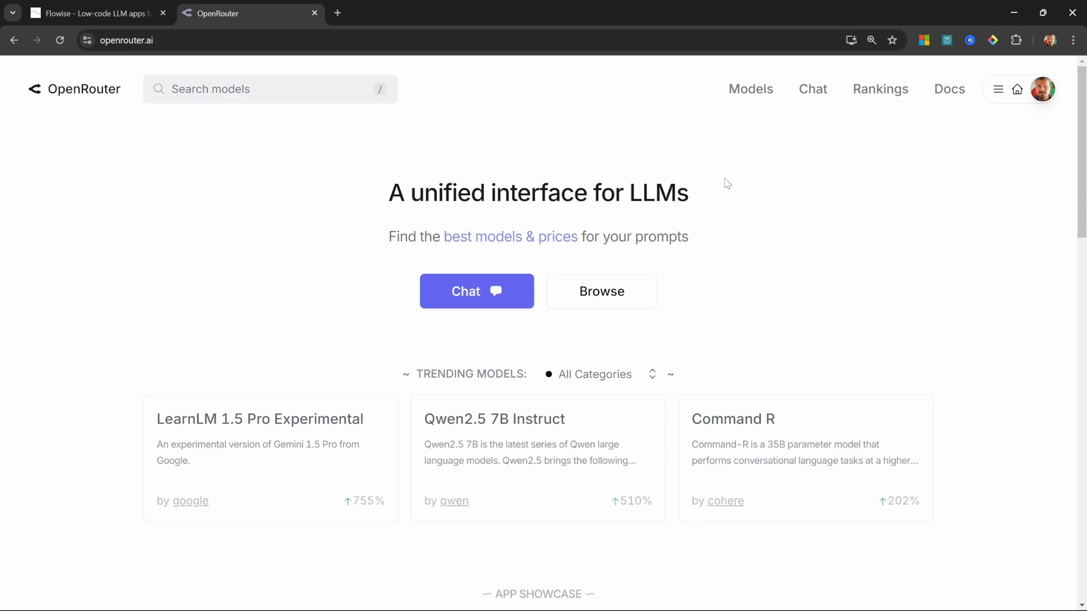
mouse_move(569, 159)
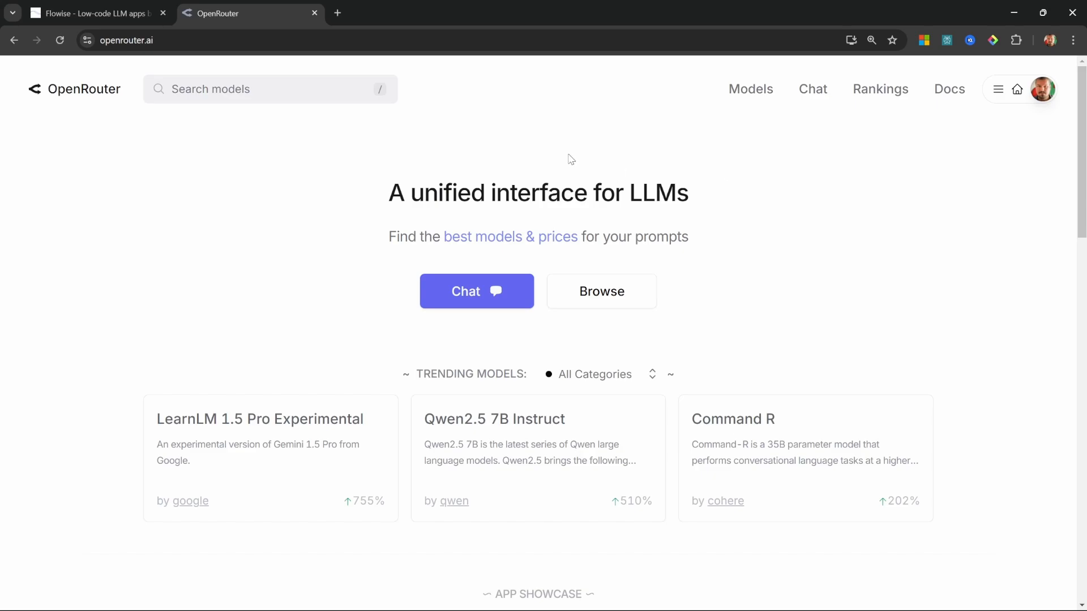
mouse_move(654, 114)
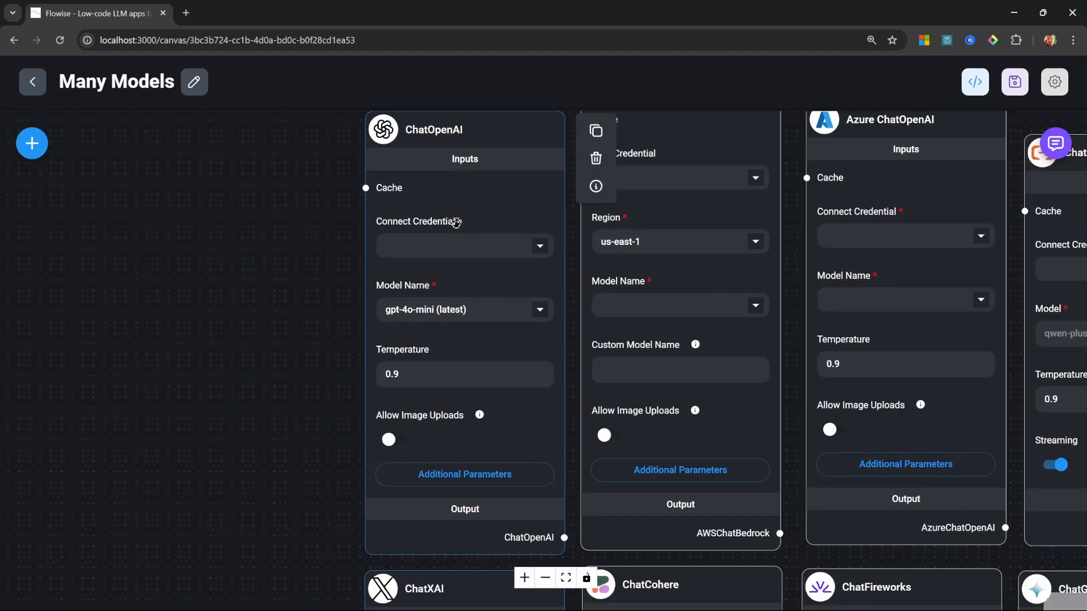
List the credentials available to the ChatOpenAI node via its Connect Credential dropdown
click(462, 246)
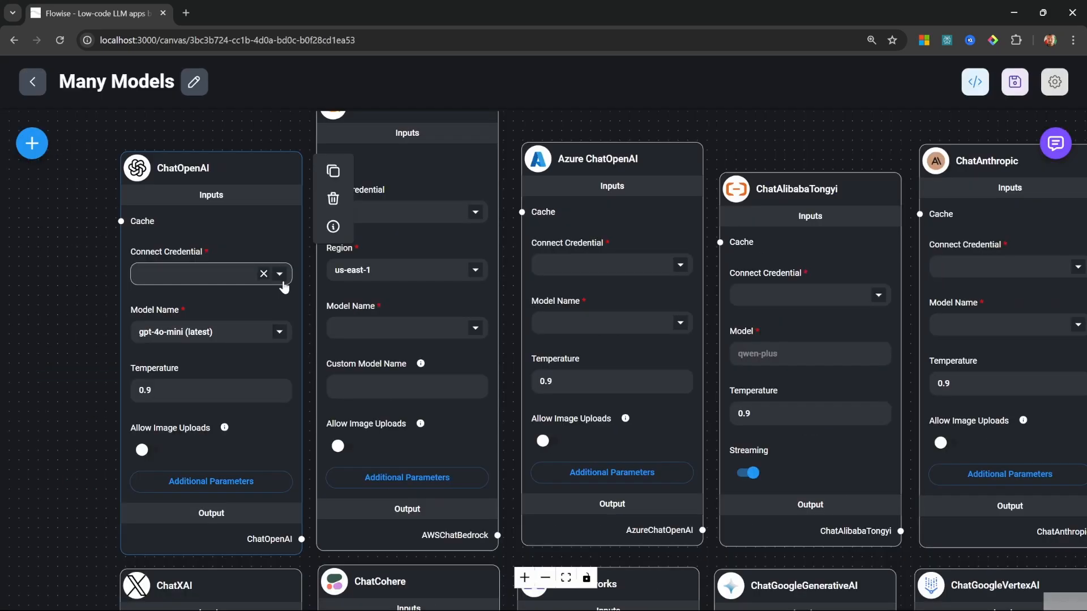
mouse_move(280, 284)
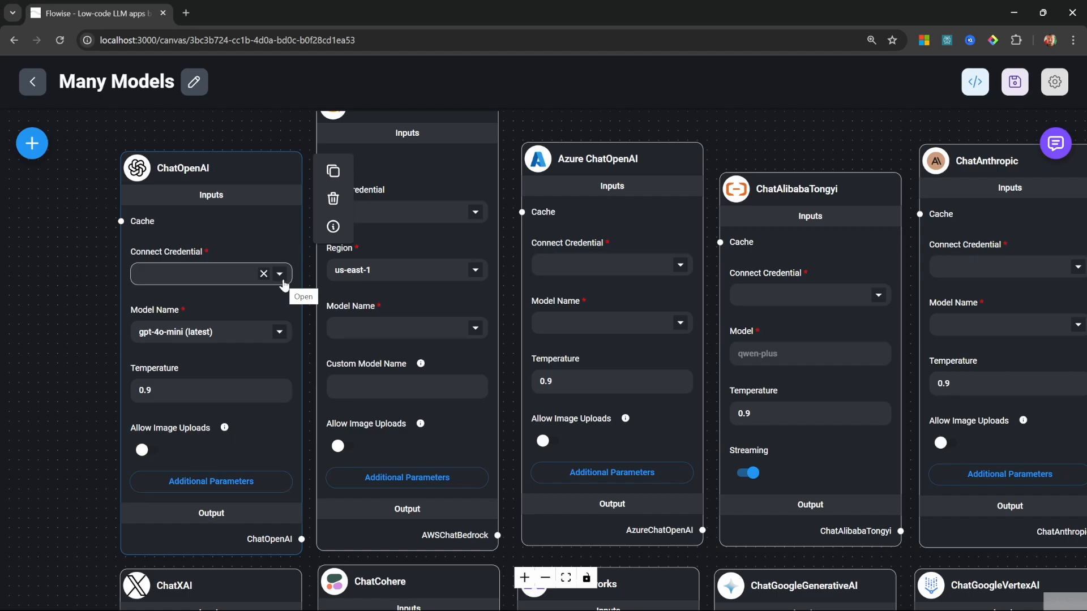
click(264, 273)
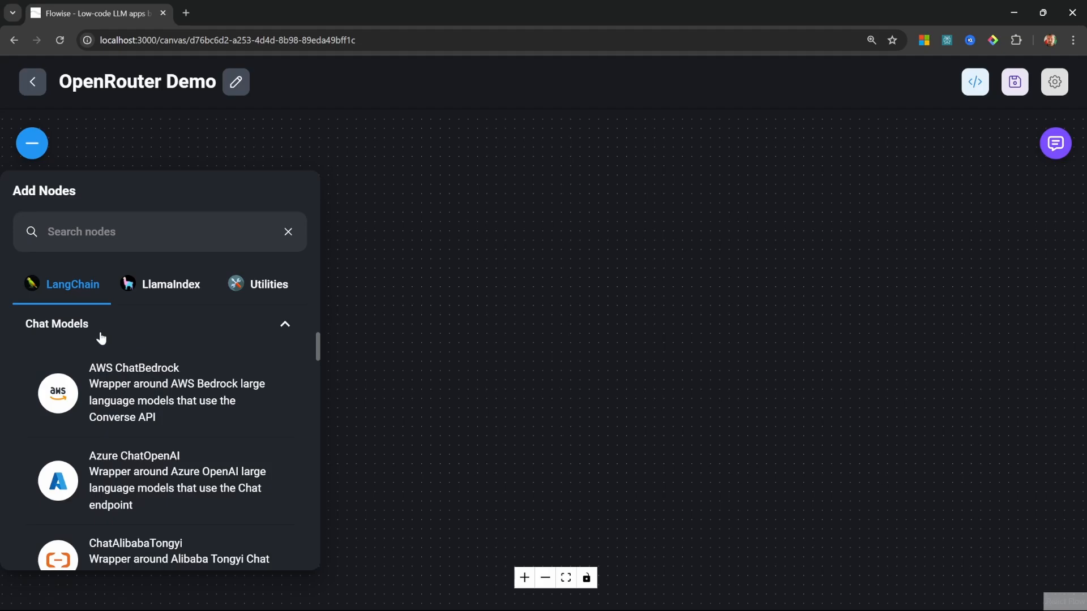
Add a ChatOpenAI Custom node from the Chat Models list to the canvas
scroll(down, 3)
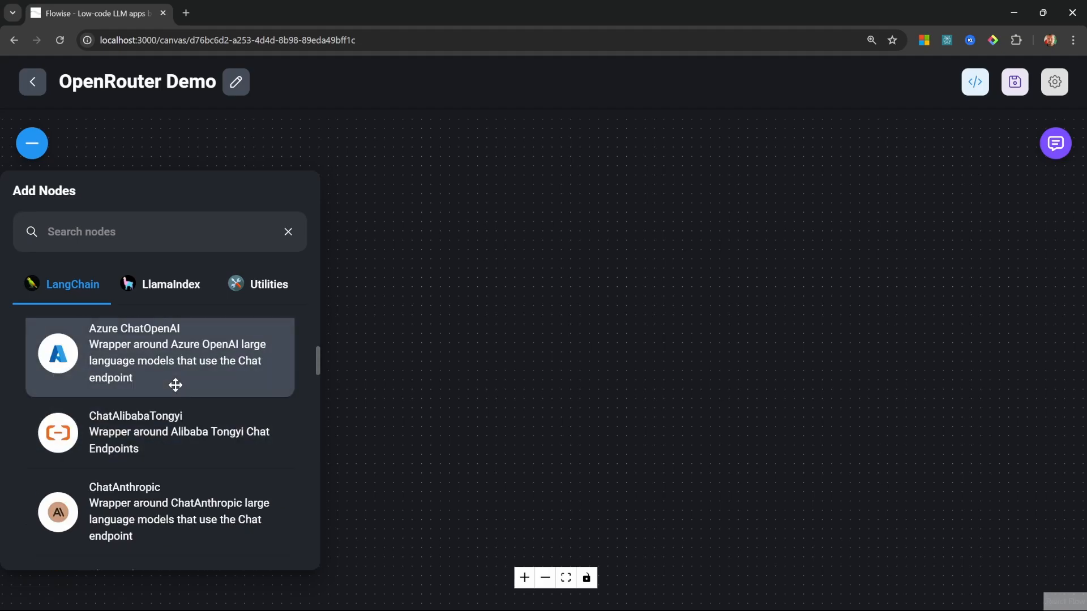
scroll(down, 3)
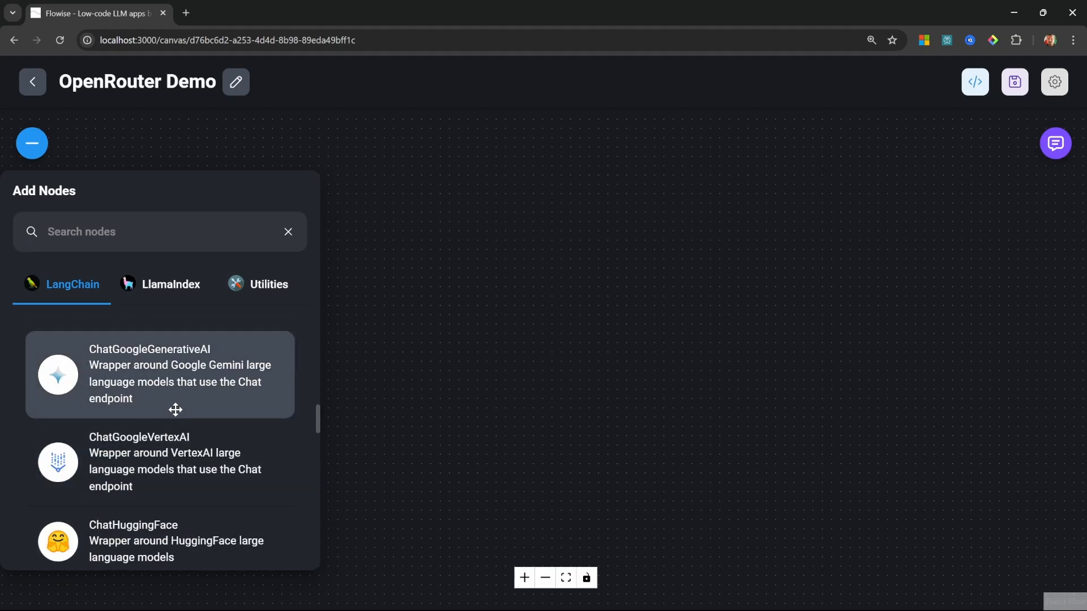
scroll(down, 3)
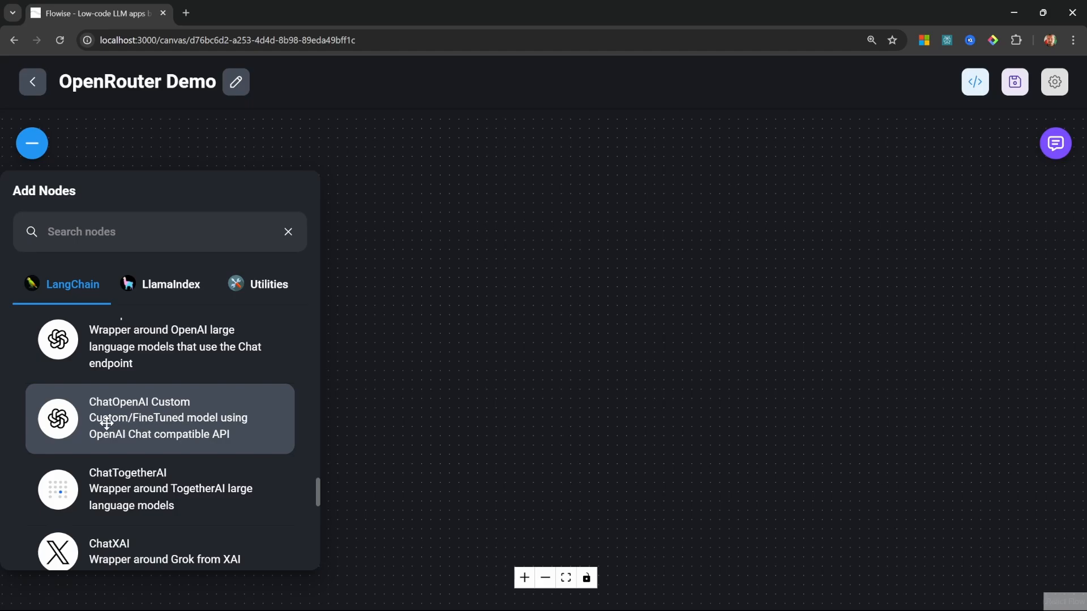
click(161, 419)
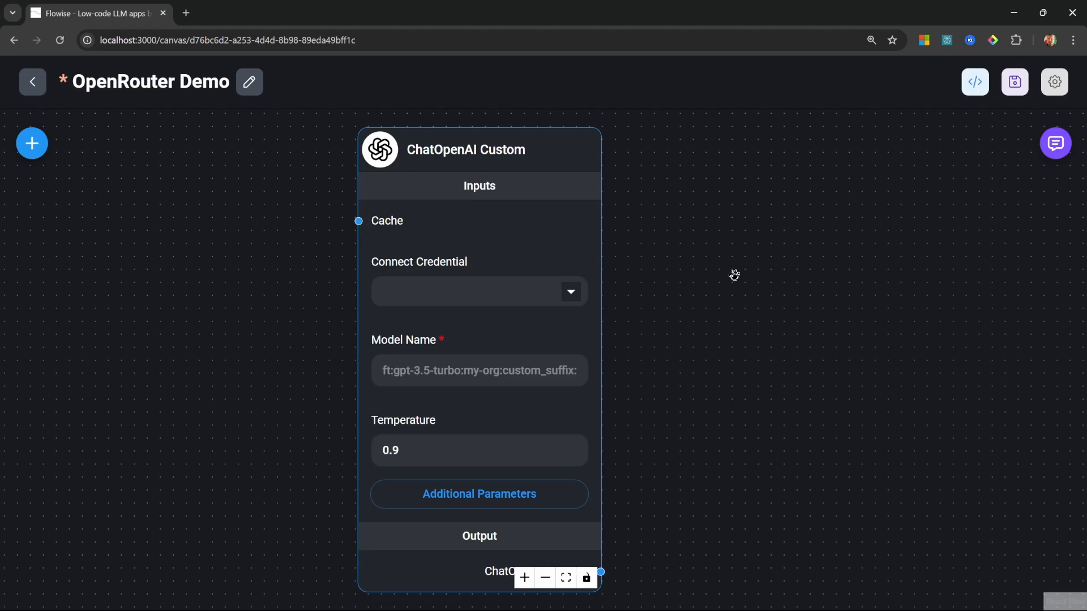
mouse_move(718, 269)
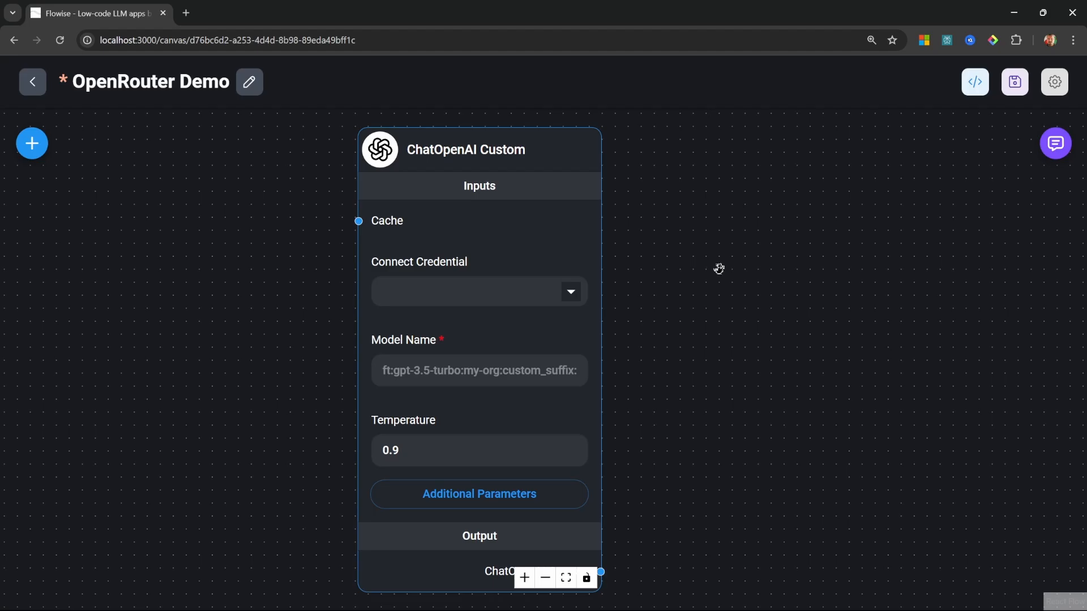
View the node's Additional Parameters with BasePath, then dismiss them
click(478, 149)
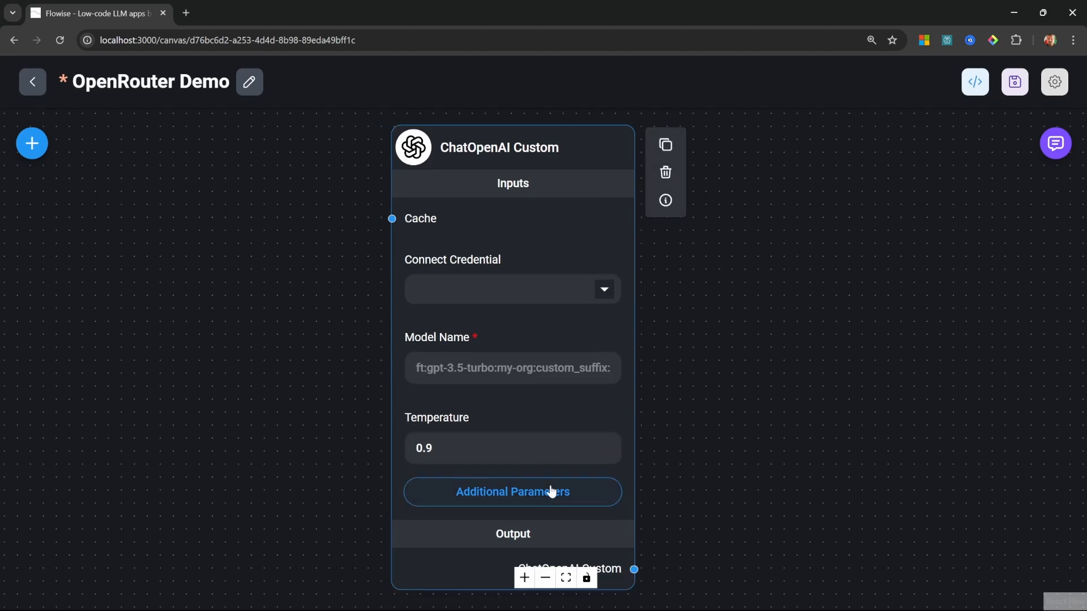
click(513, 491)
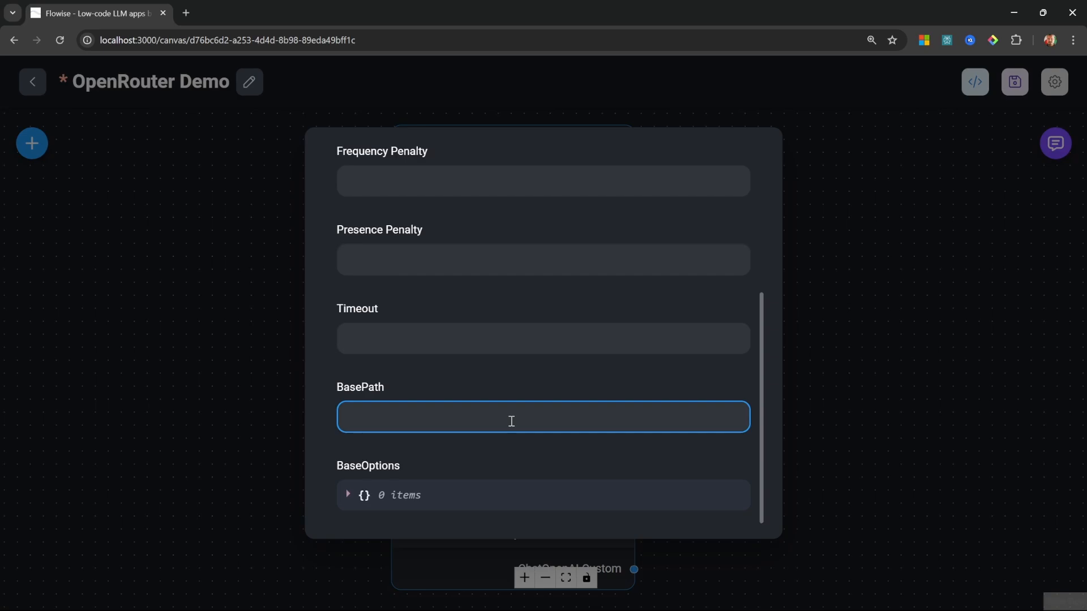
click(510, 416)
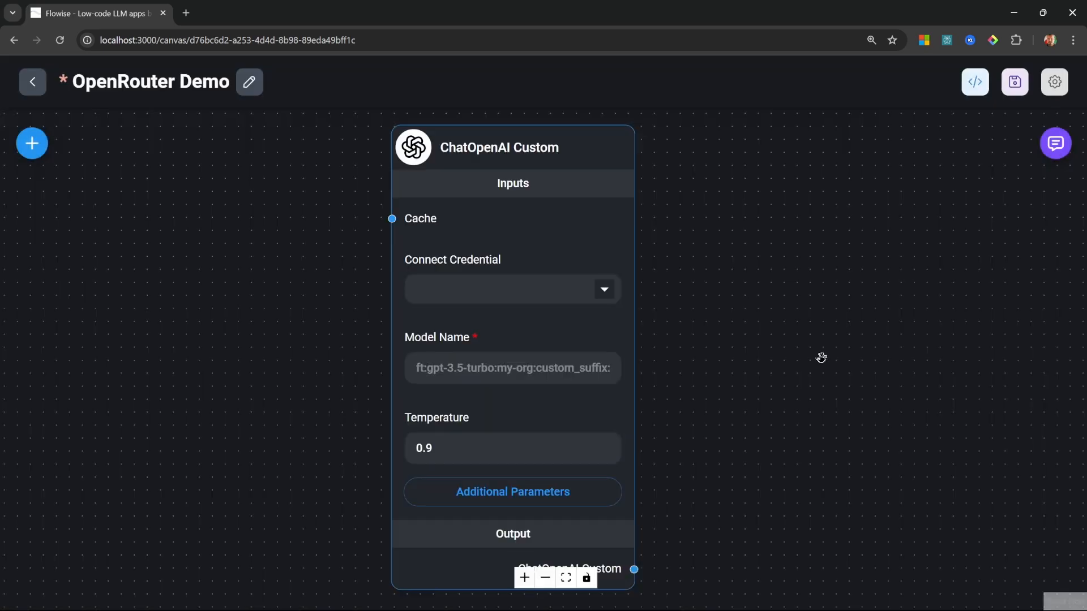
click(513, 368)
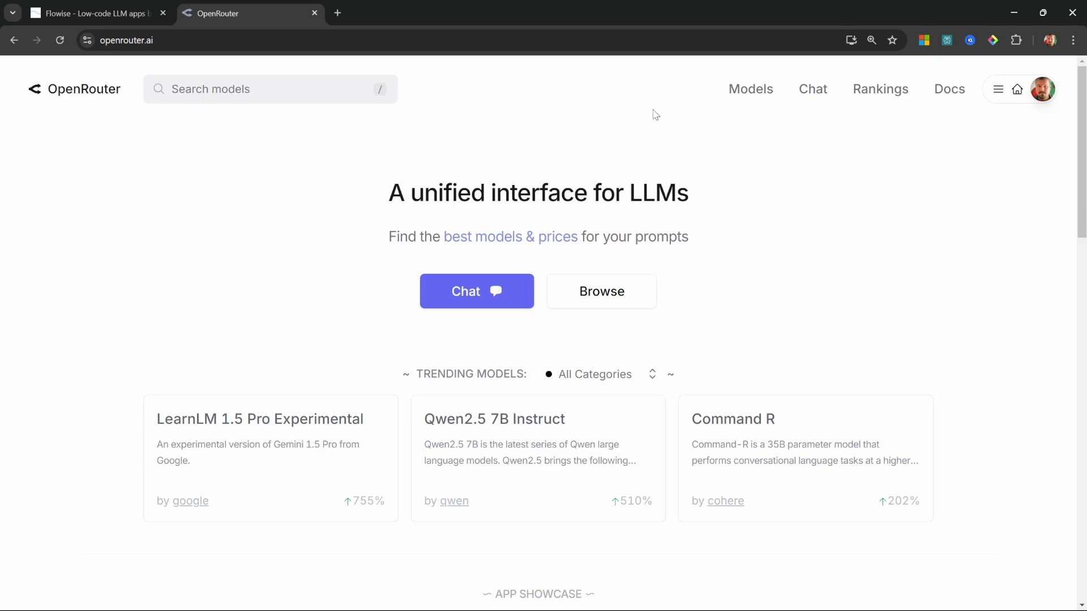
Browse the OpenRouter models catalogue, filtering by openai, claude and grok
click(751, 90)
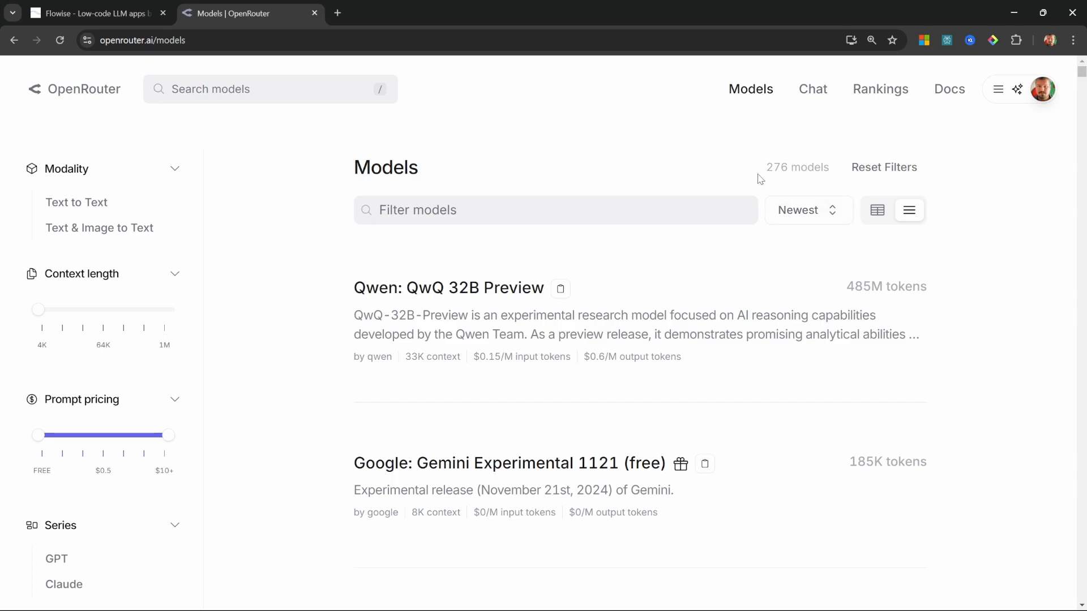
double_click(775, 167)
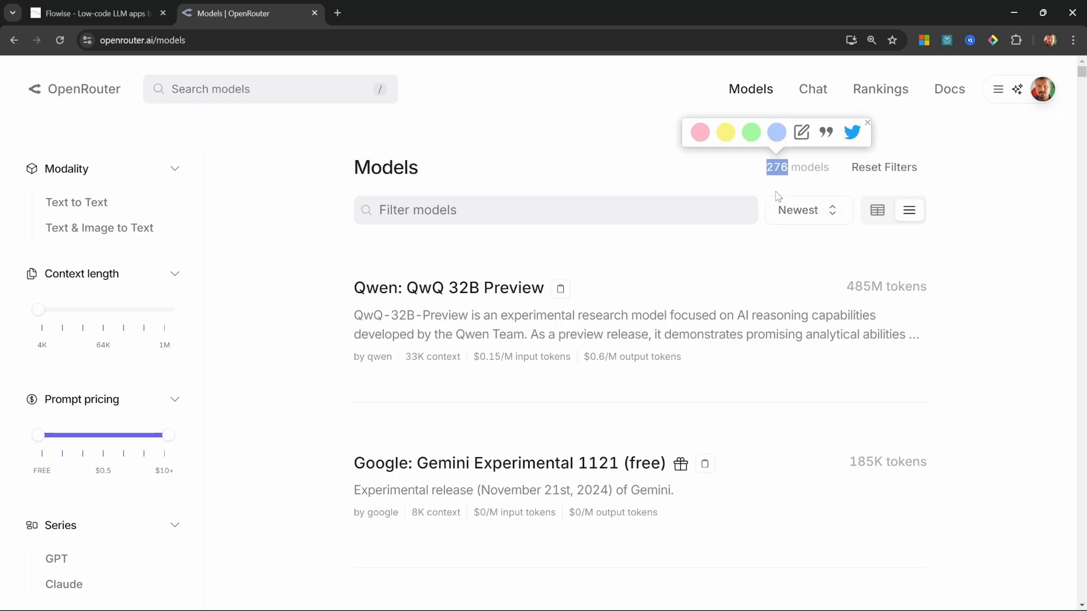
text(openai)
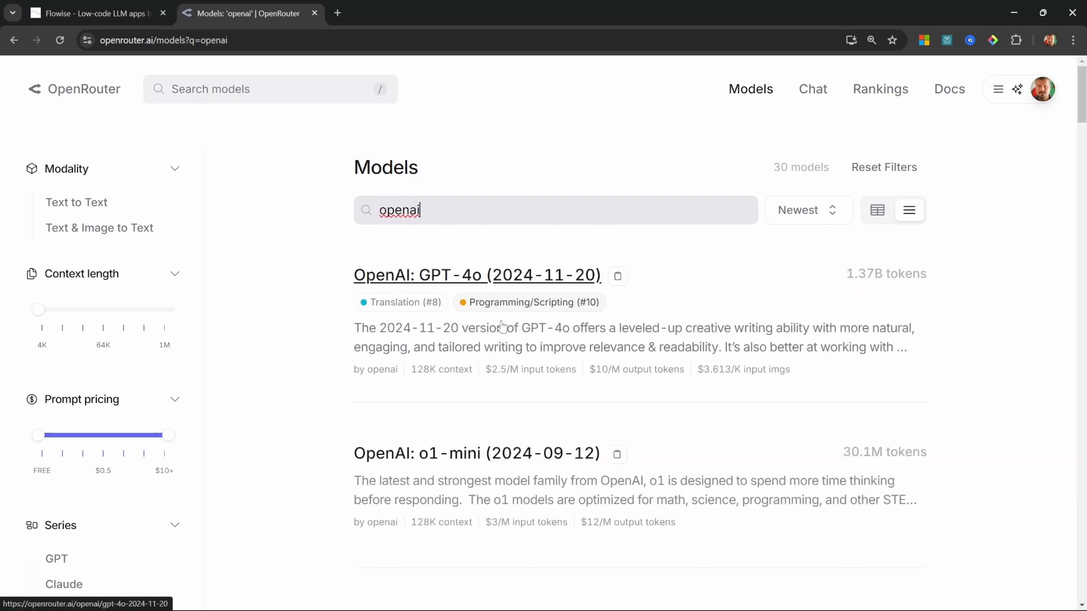
triple_click(399, 211)
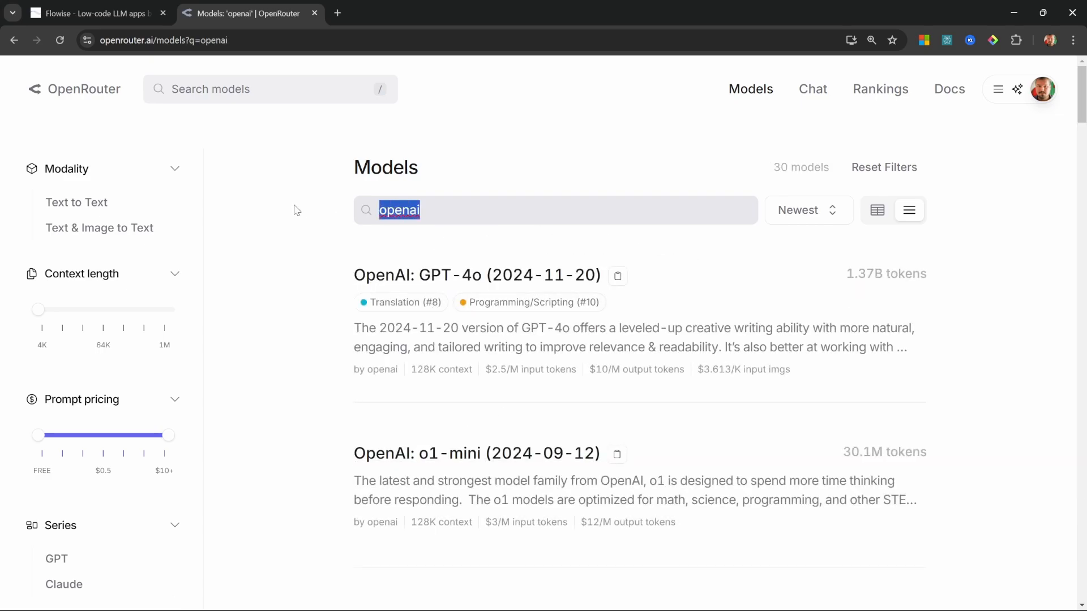
text(claude)
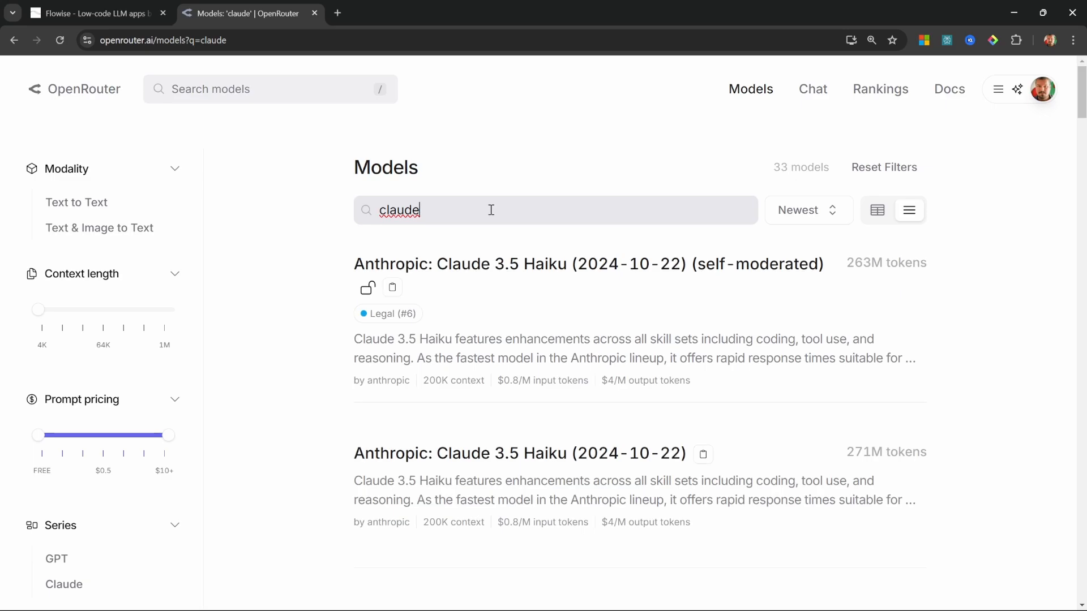
text(grok)
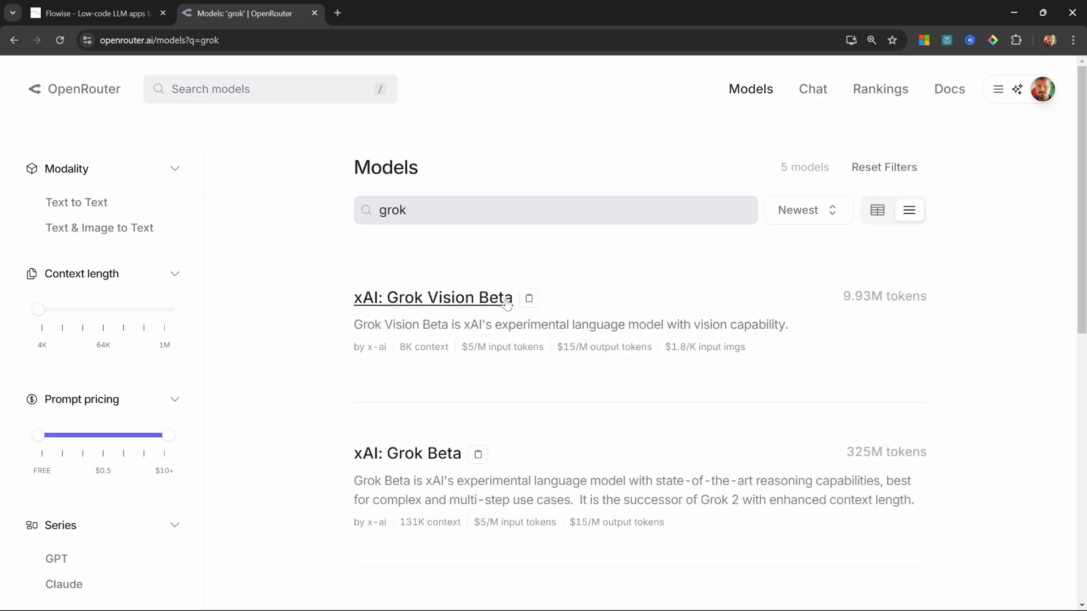
mouse_move(471, 309)
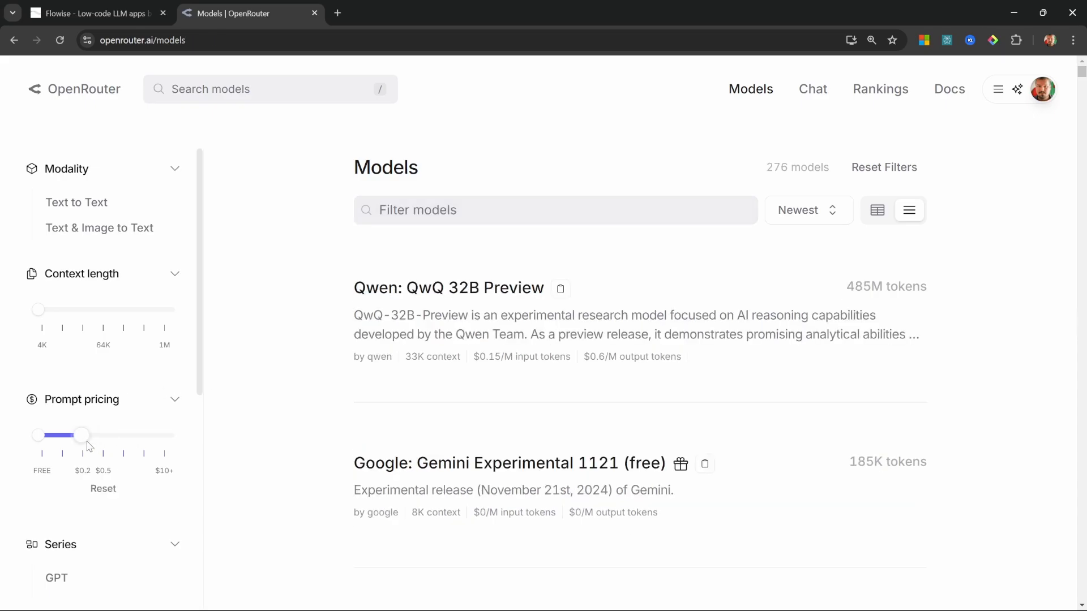
Restrict the list to free models and select the Llama 3.2 3B Instruct (free) request in the activity log
drag(83, 435, 38, 434)
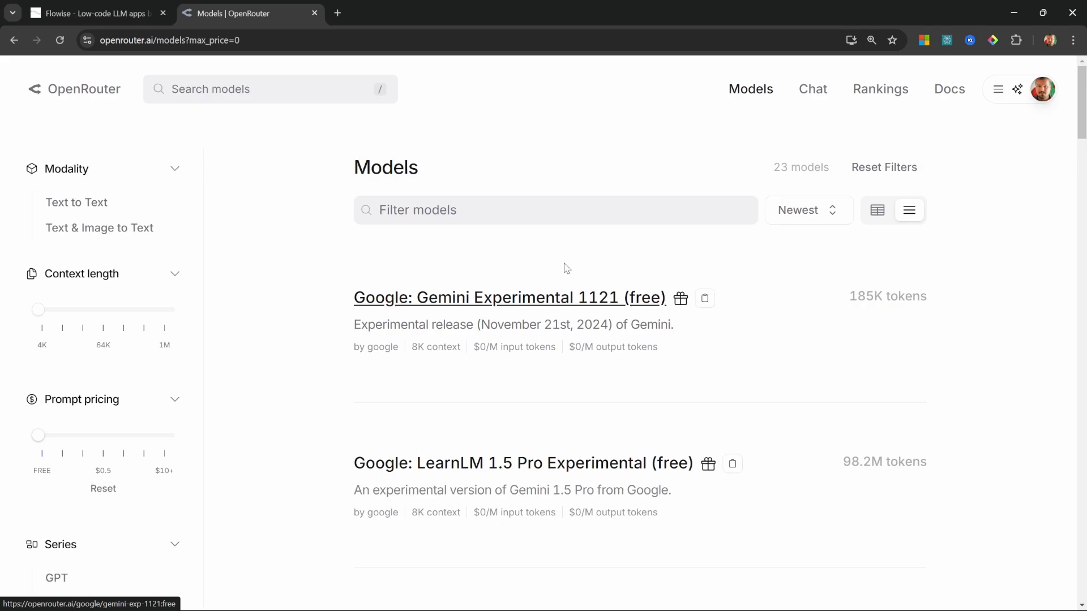
scroll(down, 3)
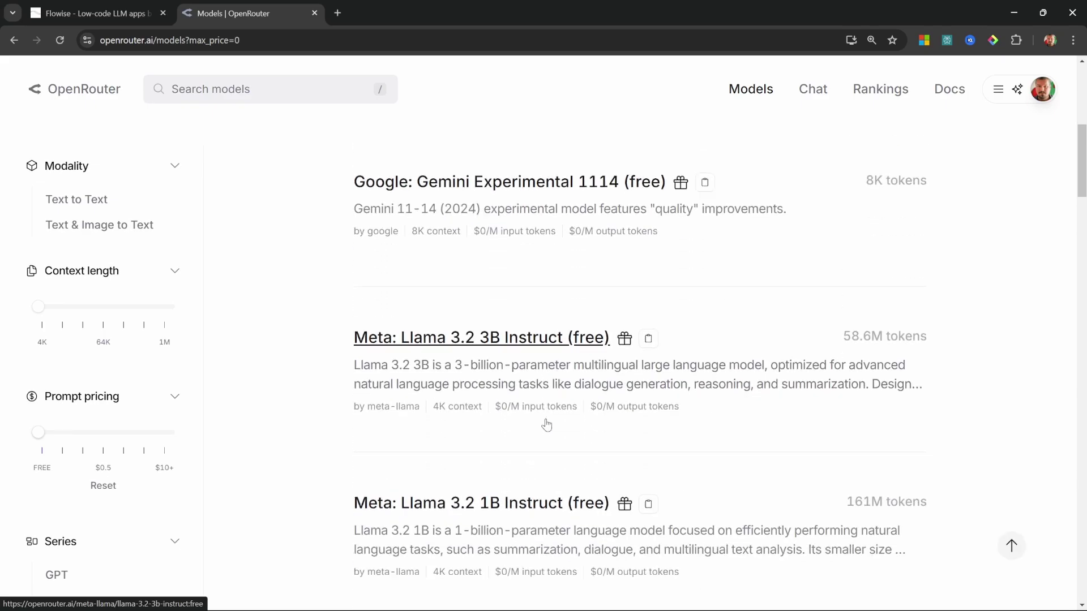
scroll(down, 3)
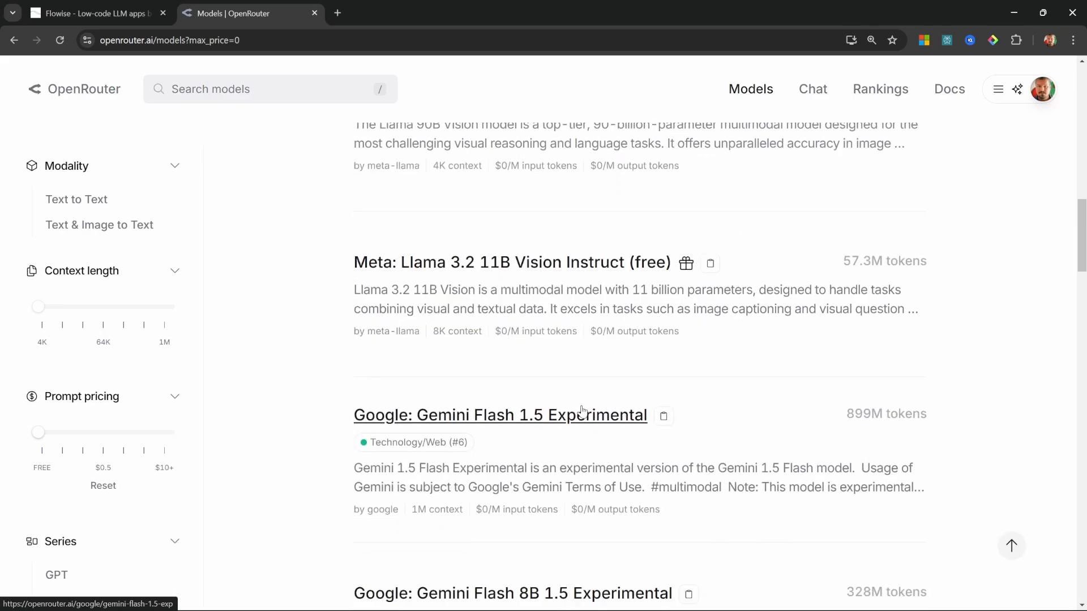
scroll(down, 3)
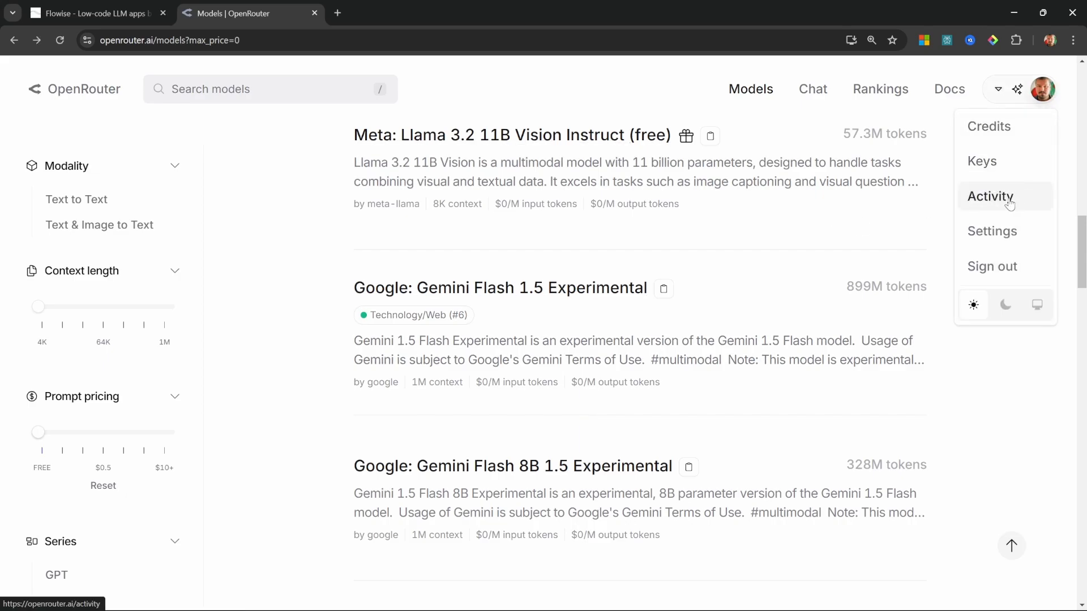
click(991, 197)
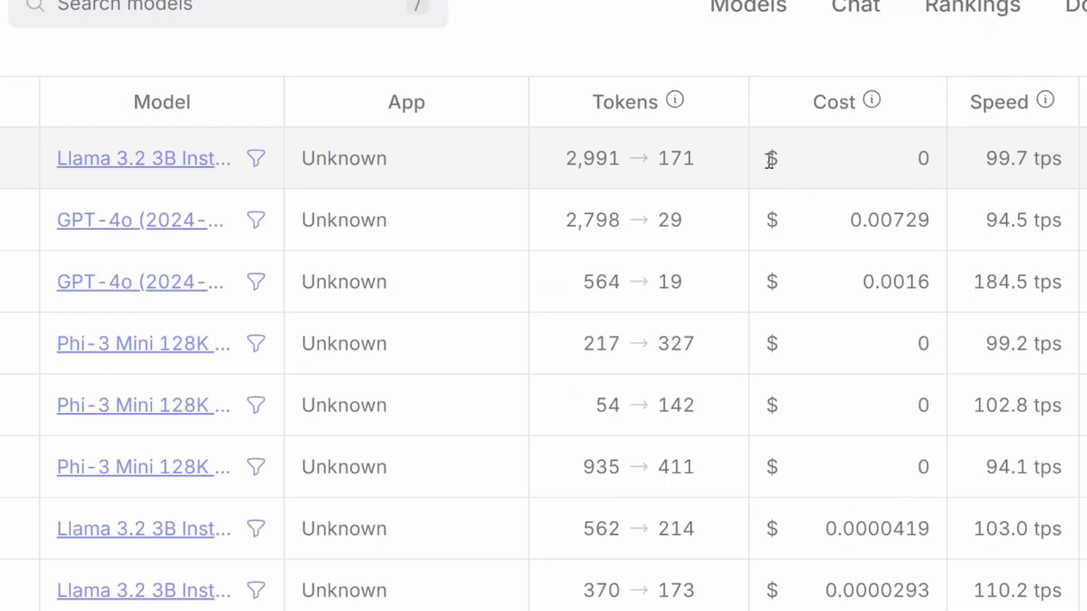
mouse_move(152, 165)
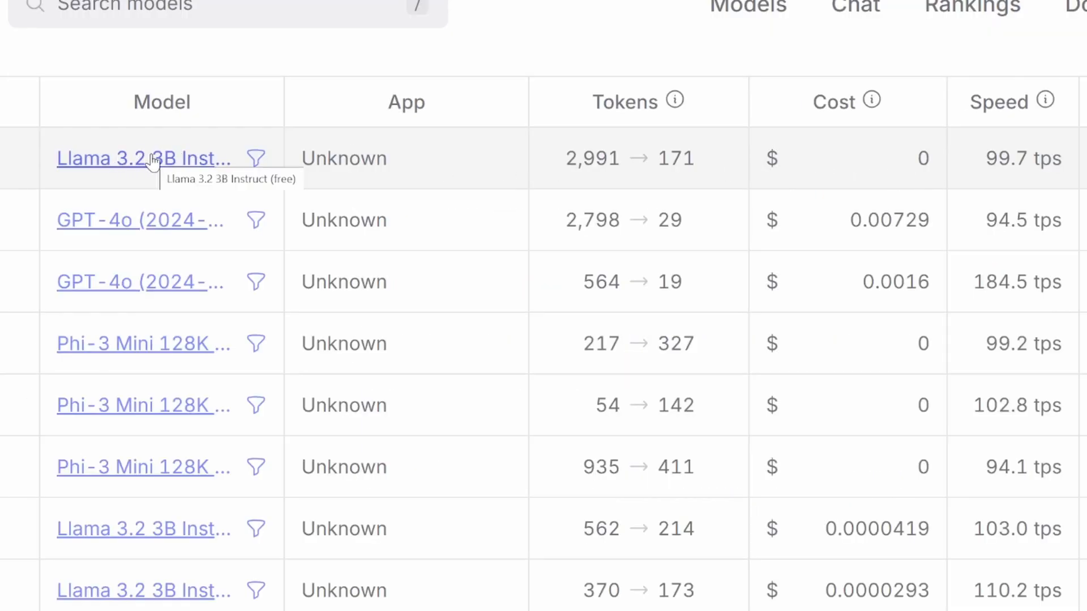
double_click(924, 159)
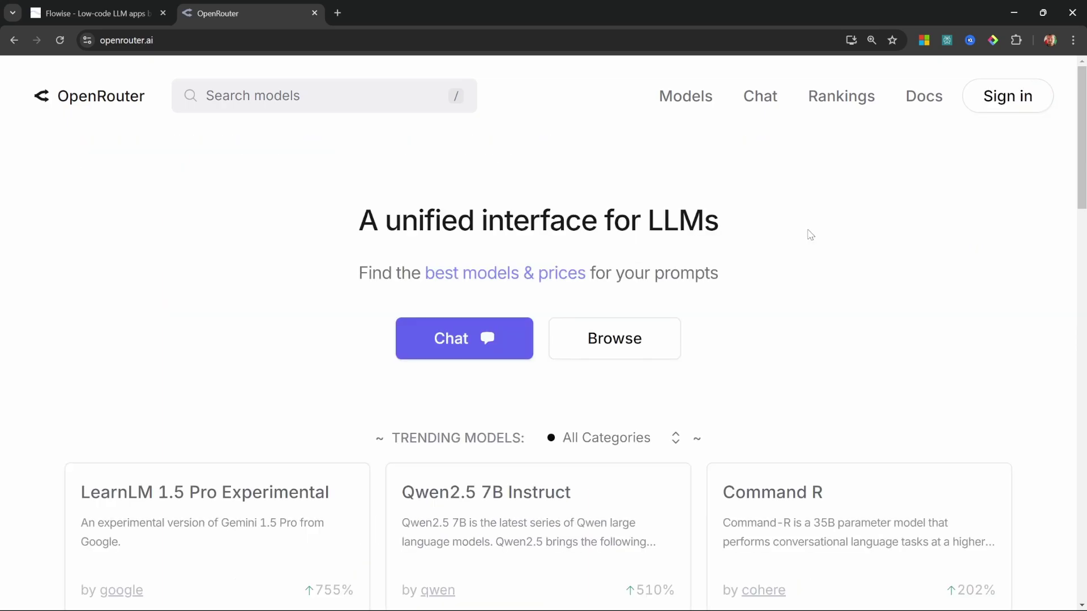
mouse_move(1010, 103)
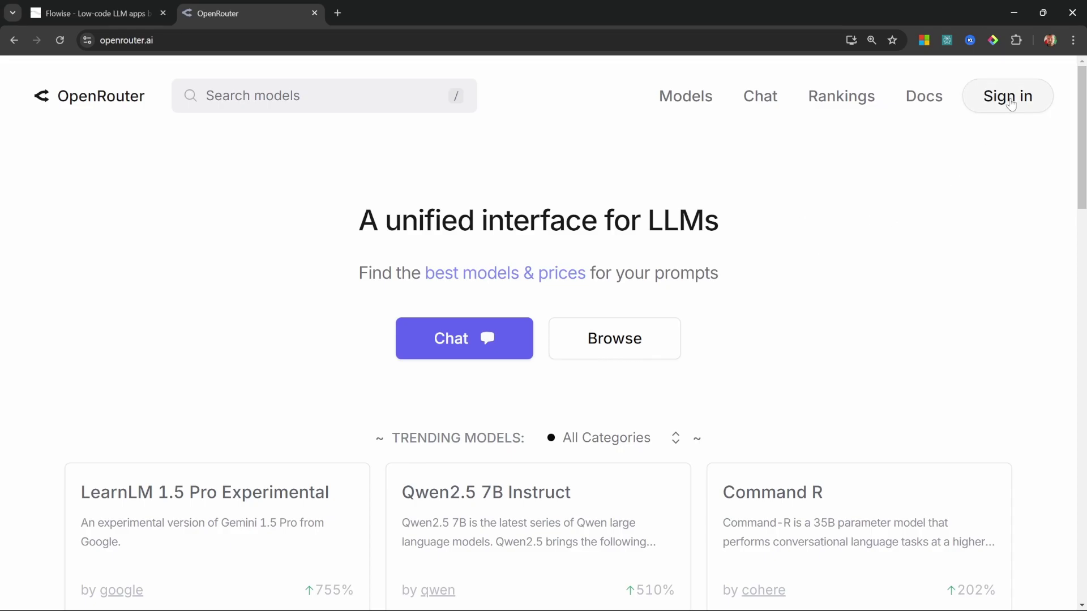
Sign in to OpenRouter, create an API key named Youtube Demo and copy it
click(1007, 95)
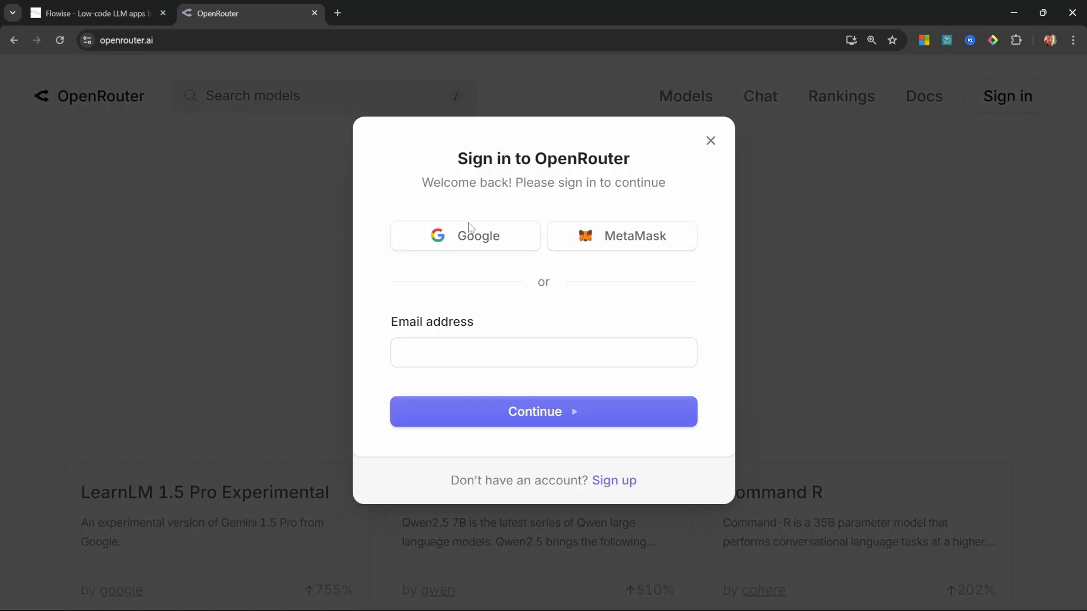
mouse_move(624, 486)
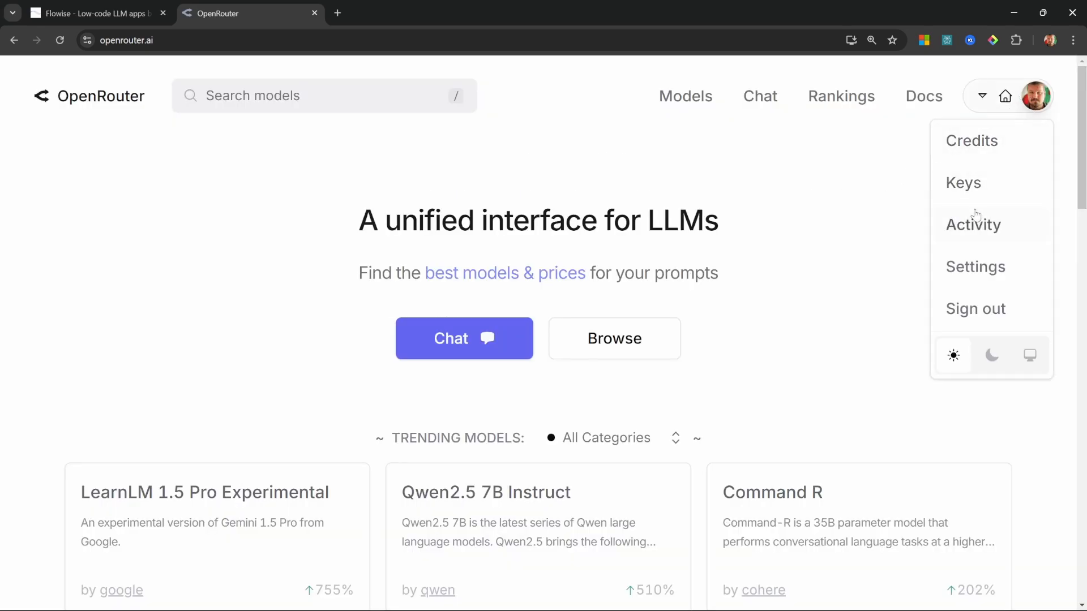
click(963, 183)
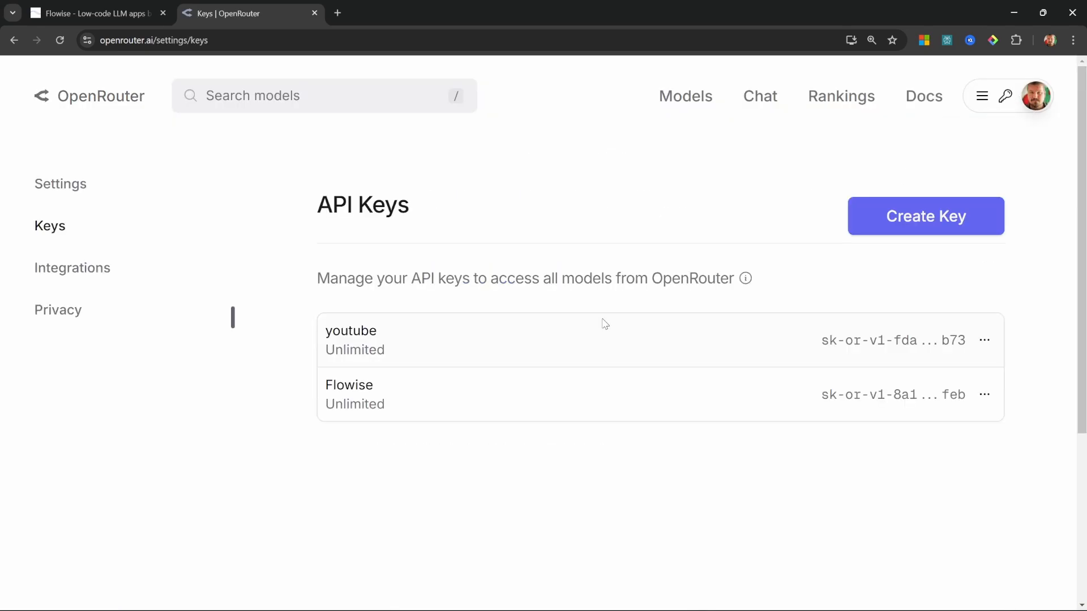
click(926, 217)
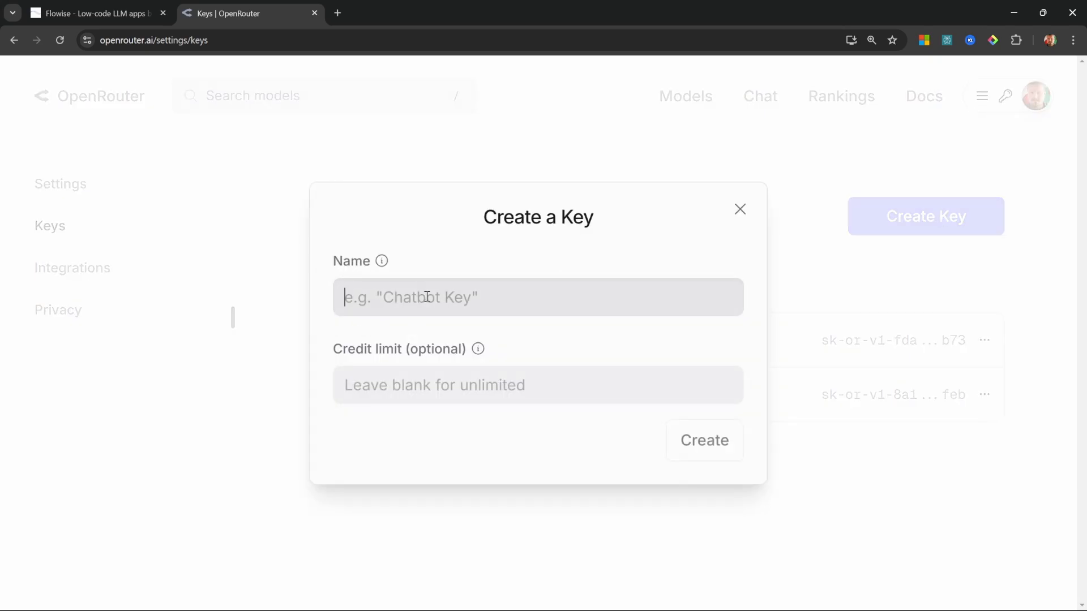
text(Youtube Demo)
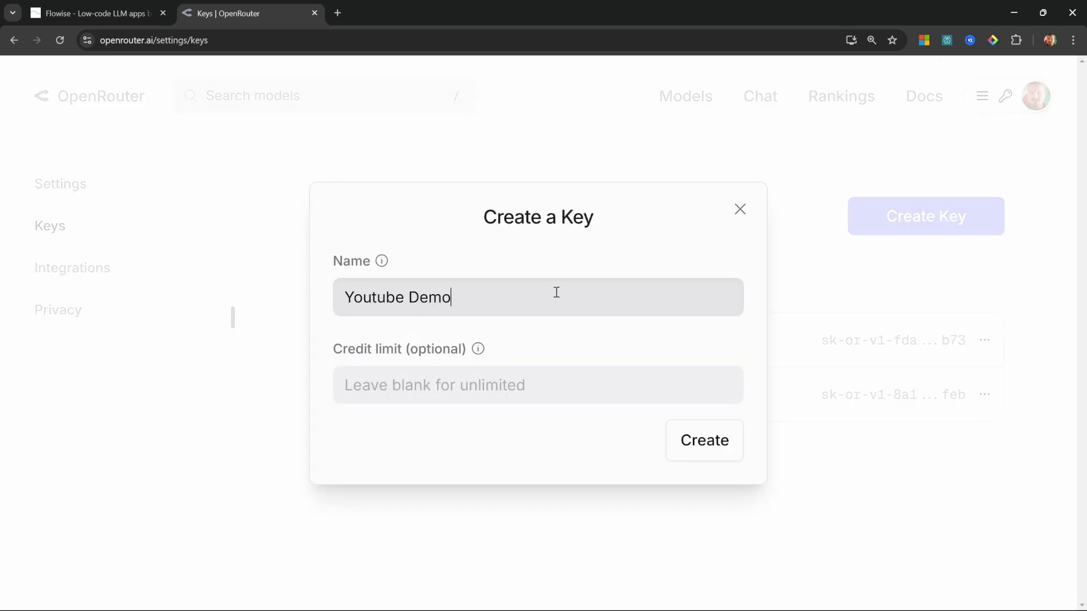
click(704, 441)
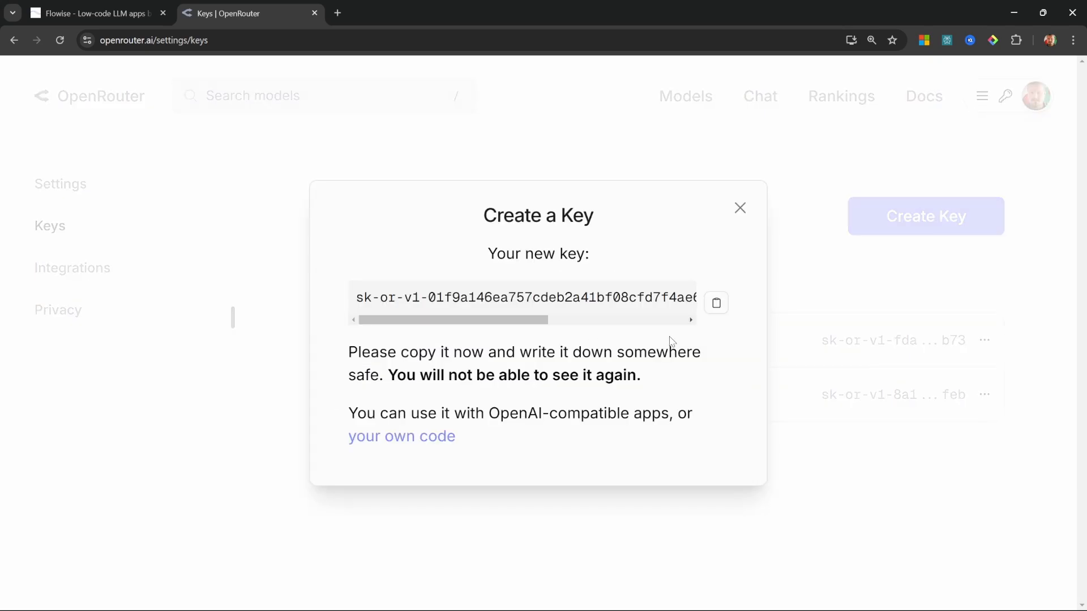
click(715, 304)
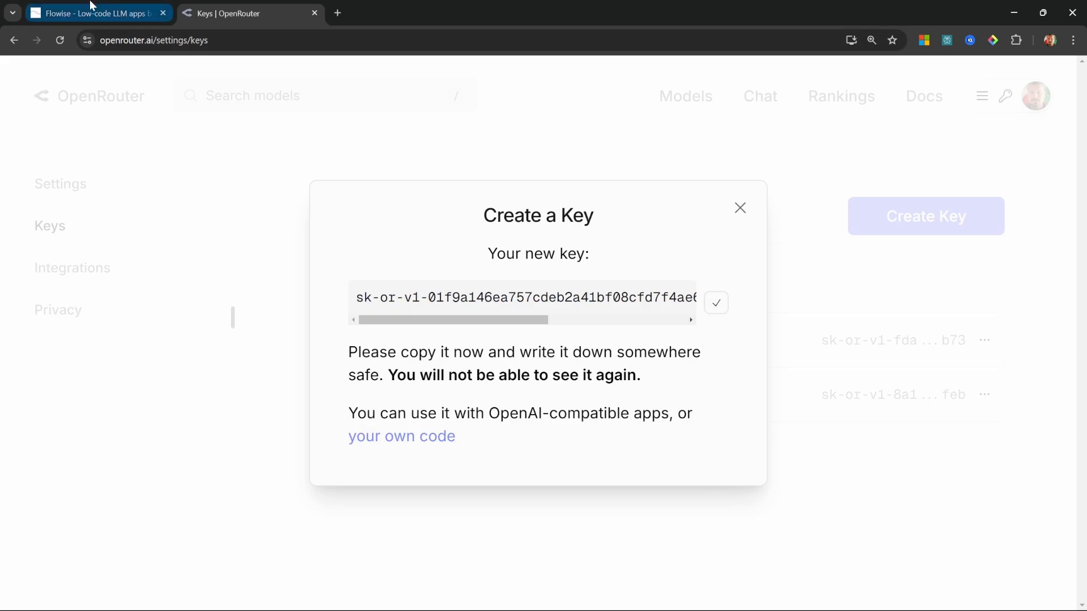
click(91, 13)
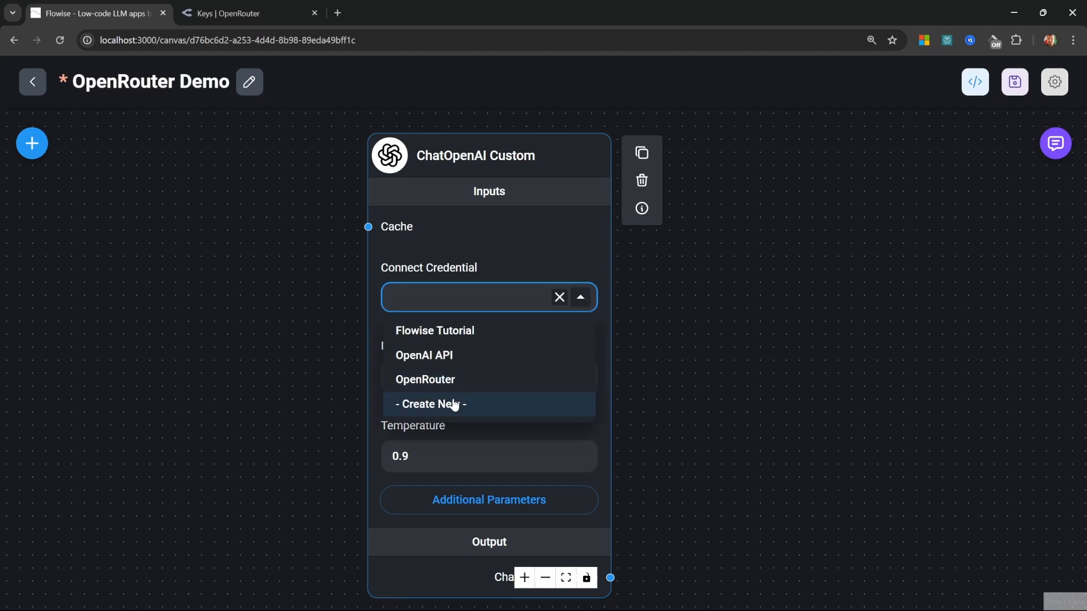
Create a new credential OpenRouter YT Demo with the copied key for the ChatOpenAI Custom node
click(430, 404)
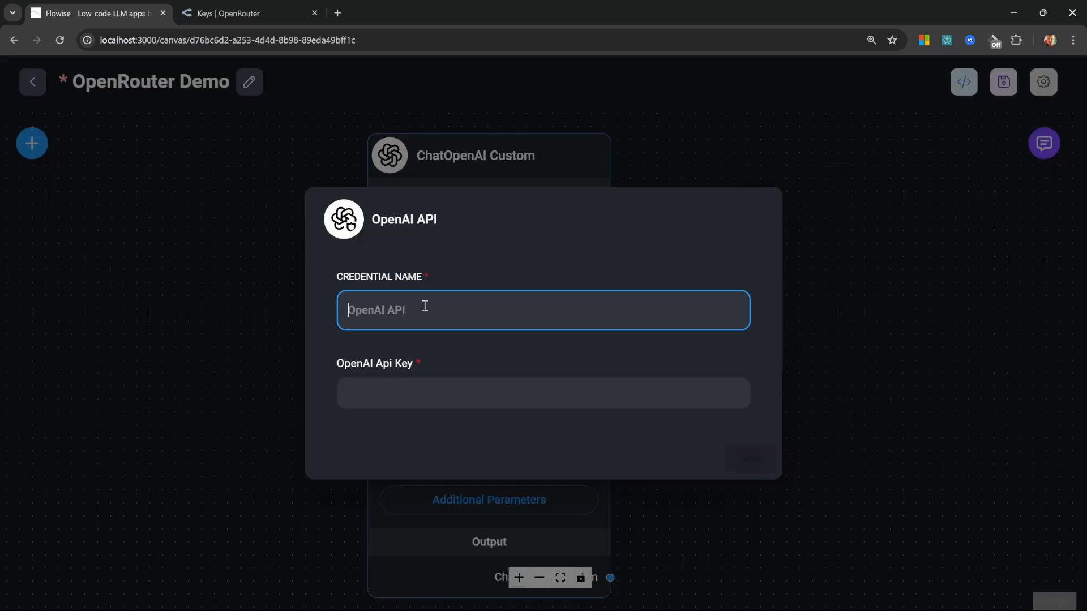
text(OpenRouter YT Demo)
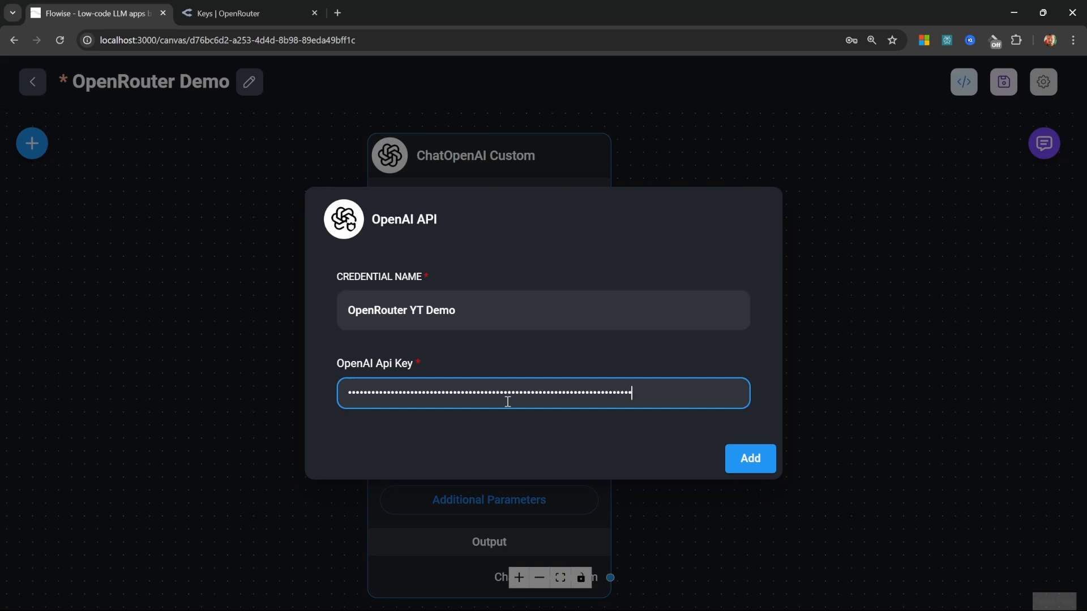
click(750, 458)
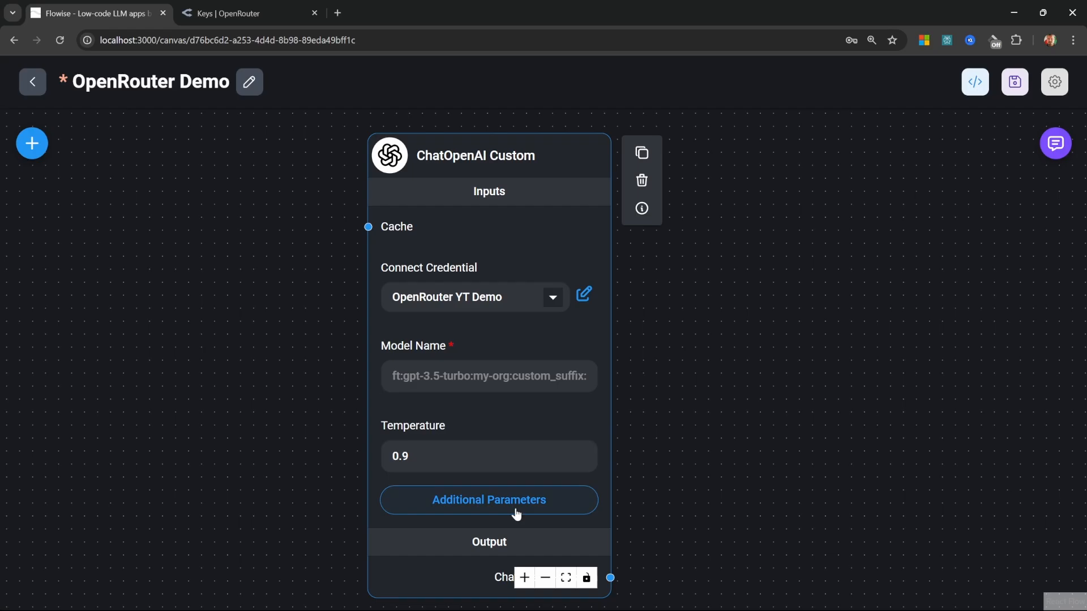
click(489, 500)
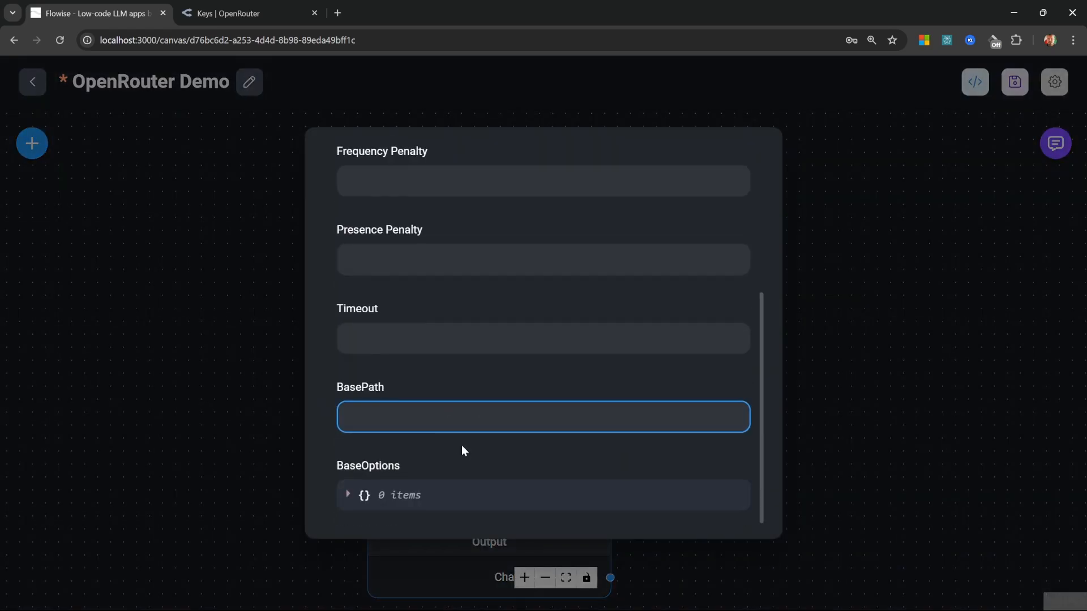
click(235, 13)
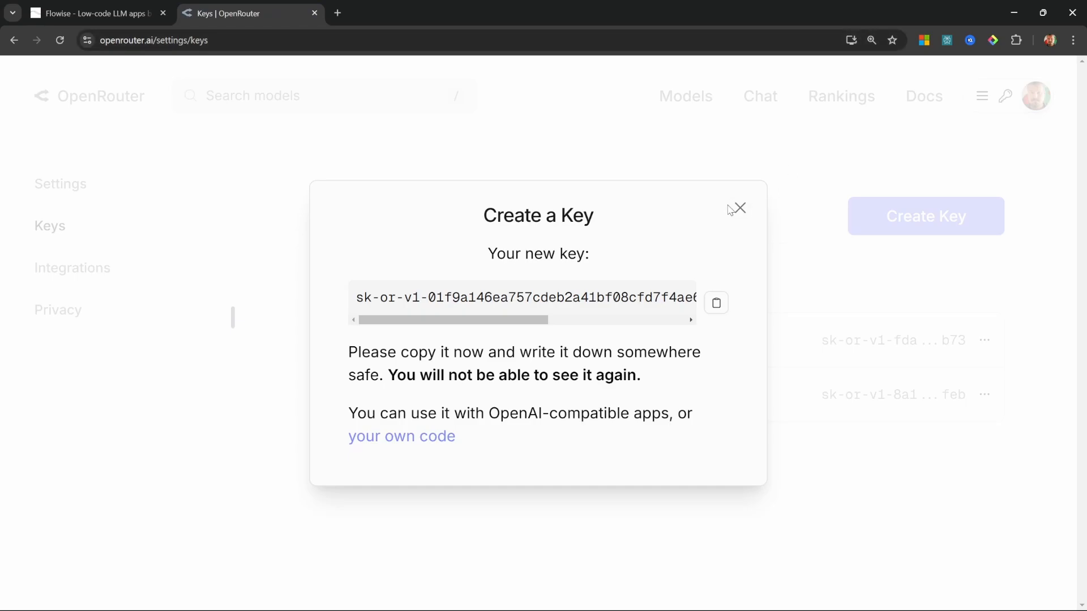
click(741, 208)
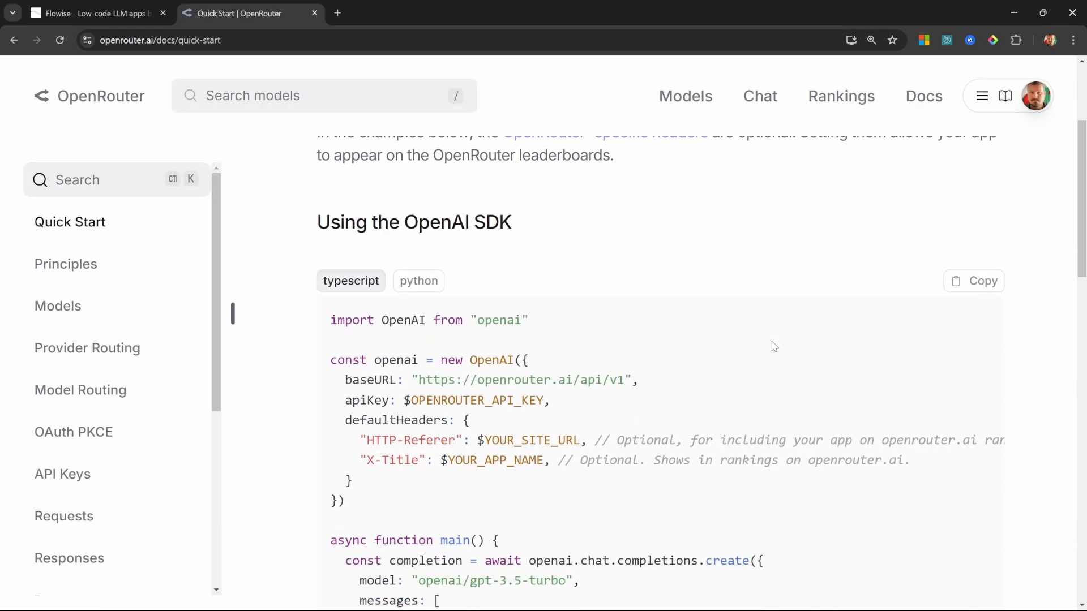
scroll(down, 3)
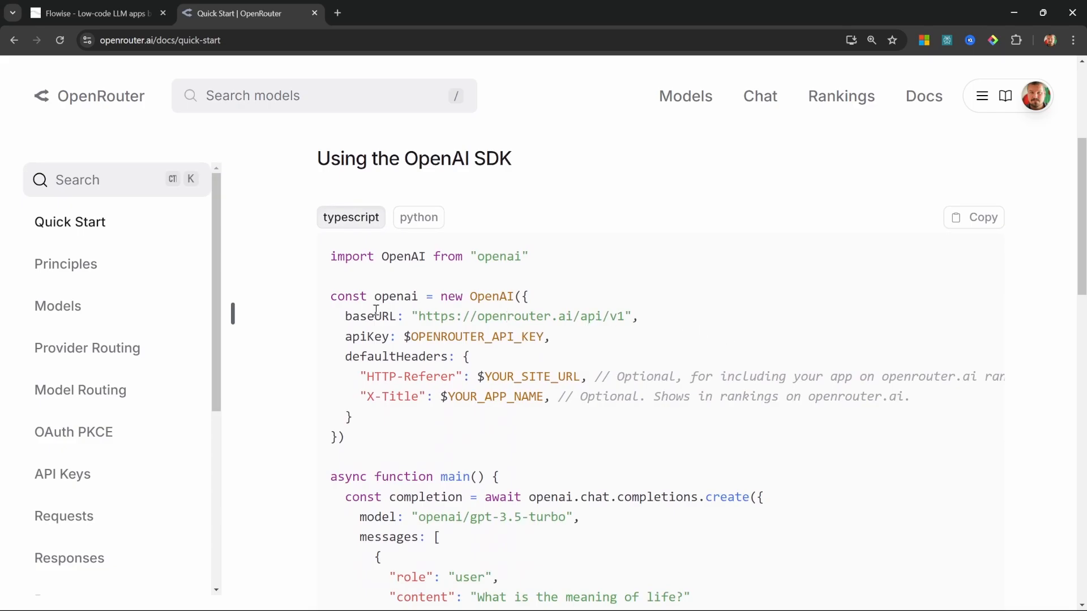
drag(419, 316, 537, 316)
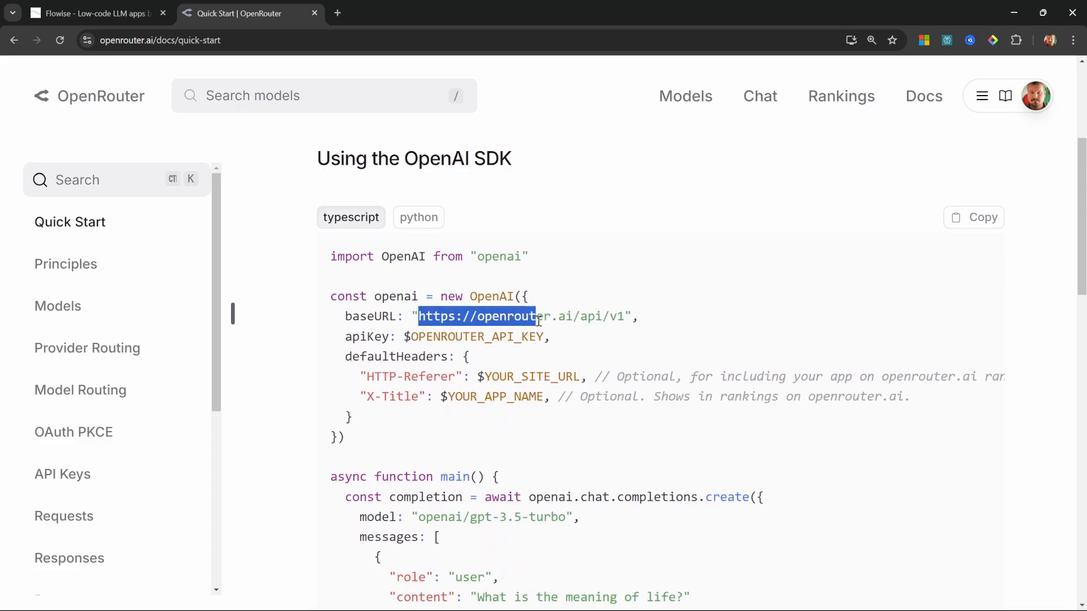
click(90, 14)
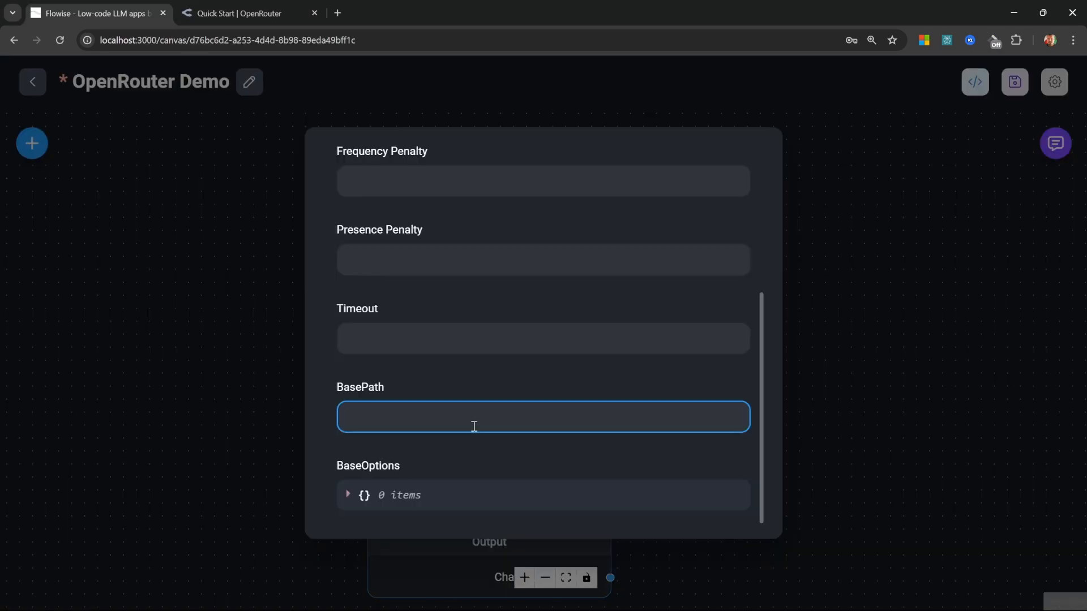
text(https://openrouter.ai/api/v1)
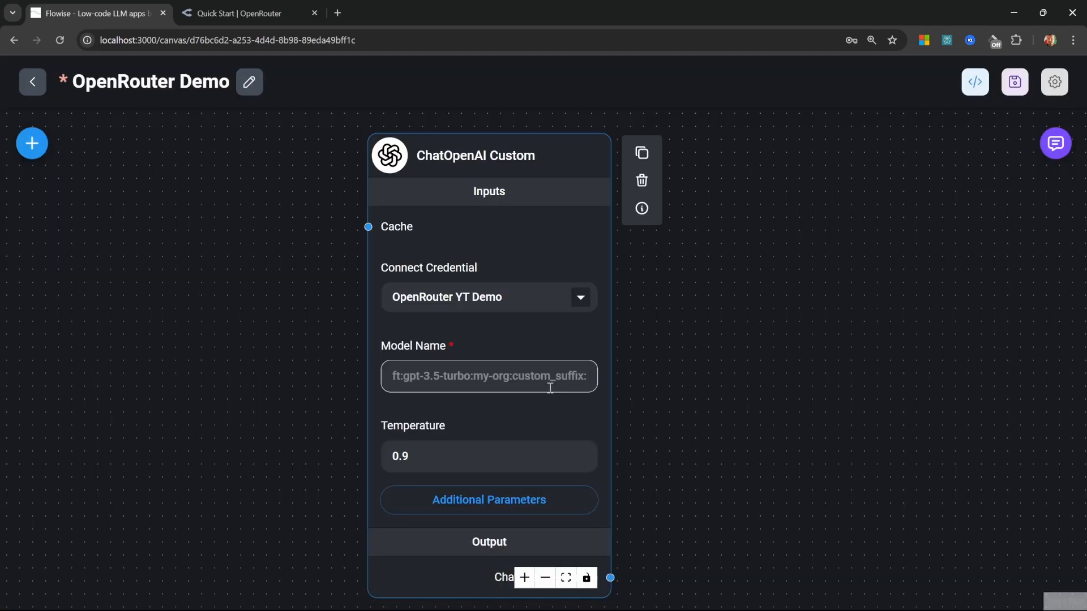
click(240, 13)
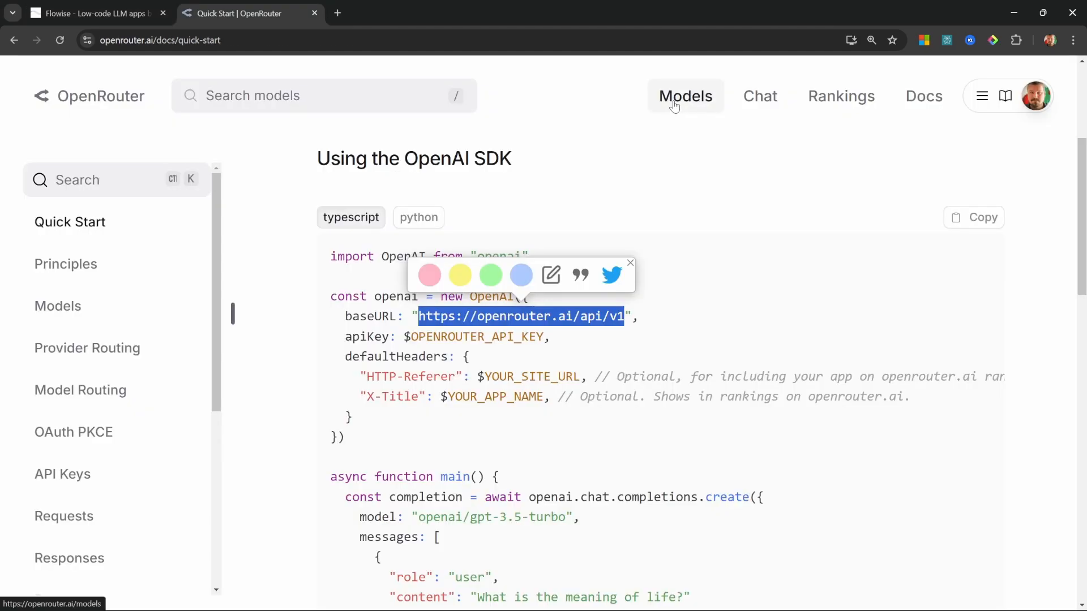
Search the catalogue for llama 3.2 and switch the Llama 3.2 3B Instruct page to the Free variant, id meta-llama/llama-3.2-3b-instruct:free
click(686, 95)
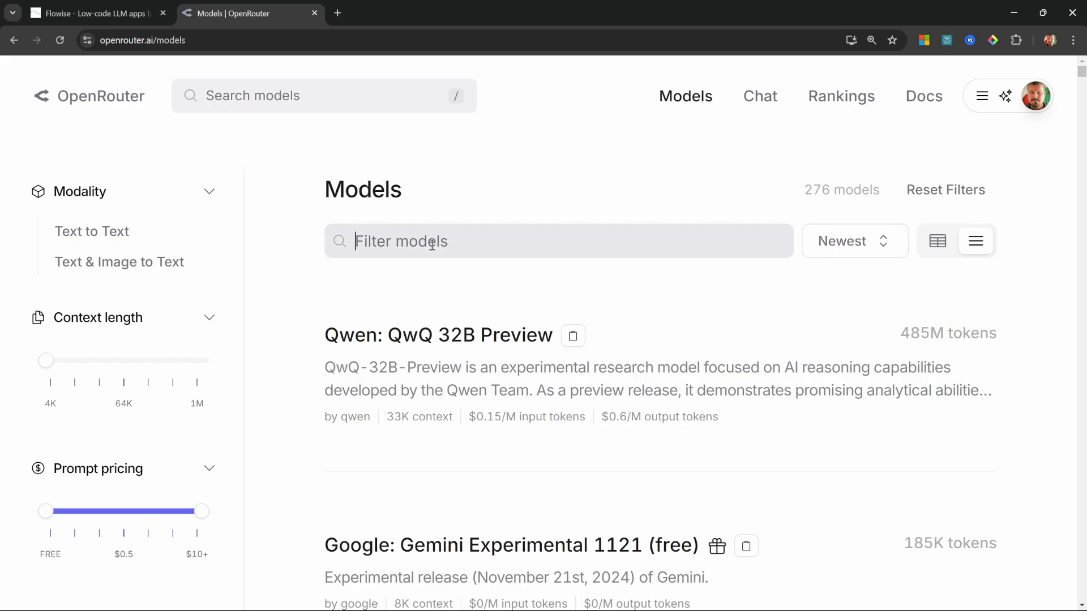
text(llama 3.2)
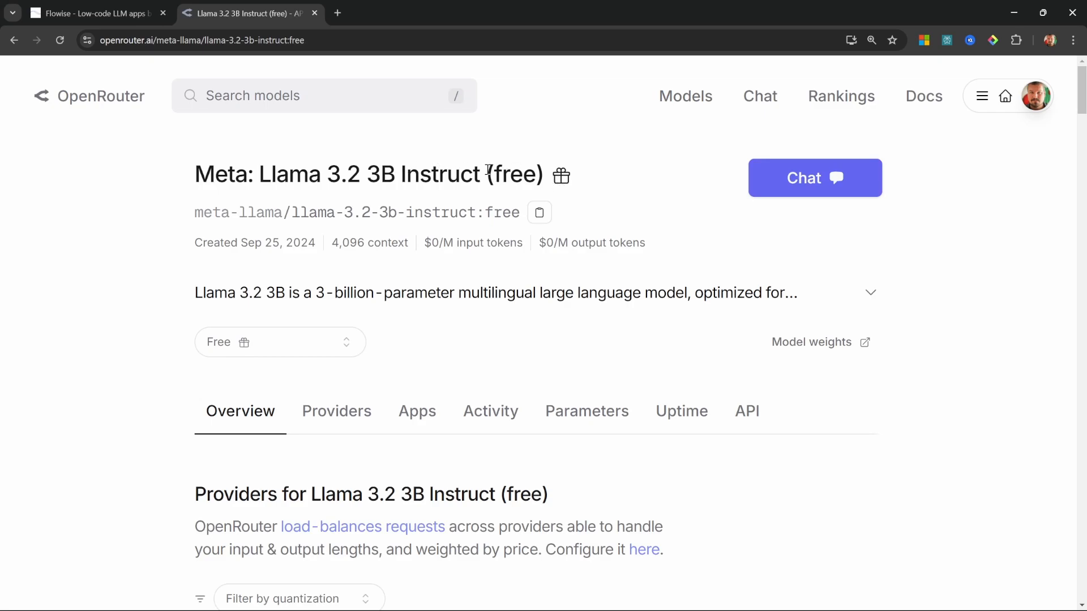
mouse_move(437, 308)
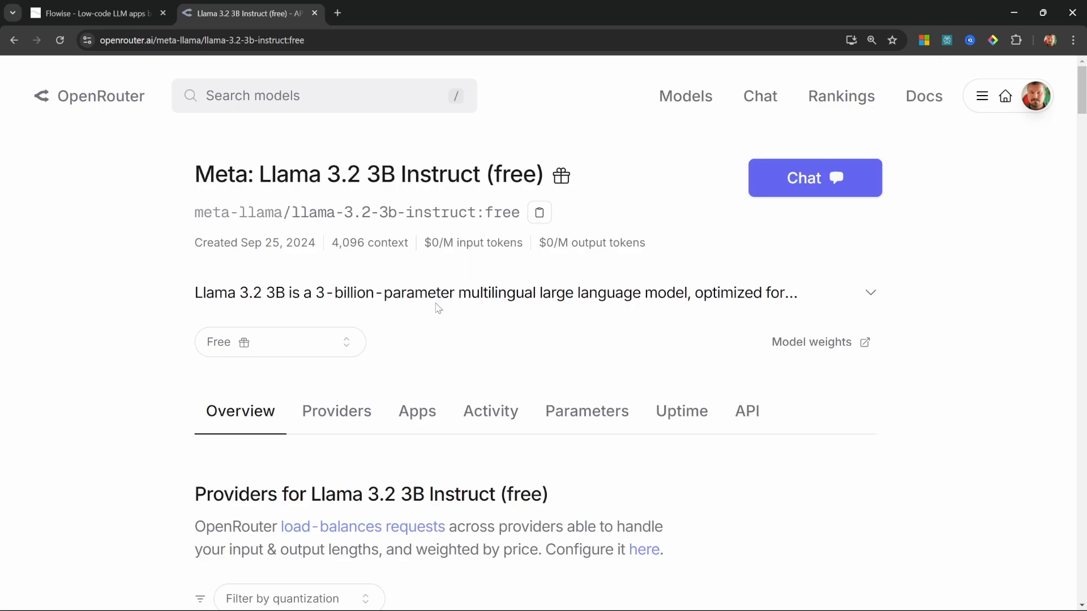
click(281, 342)
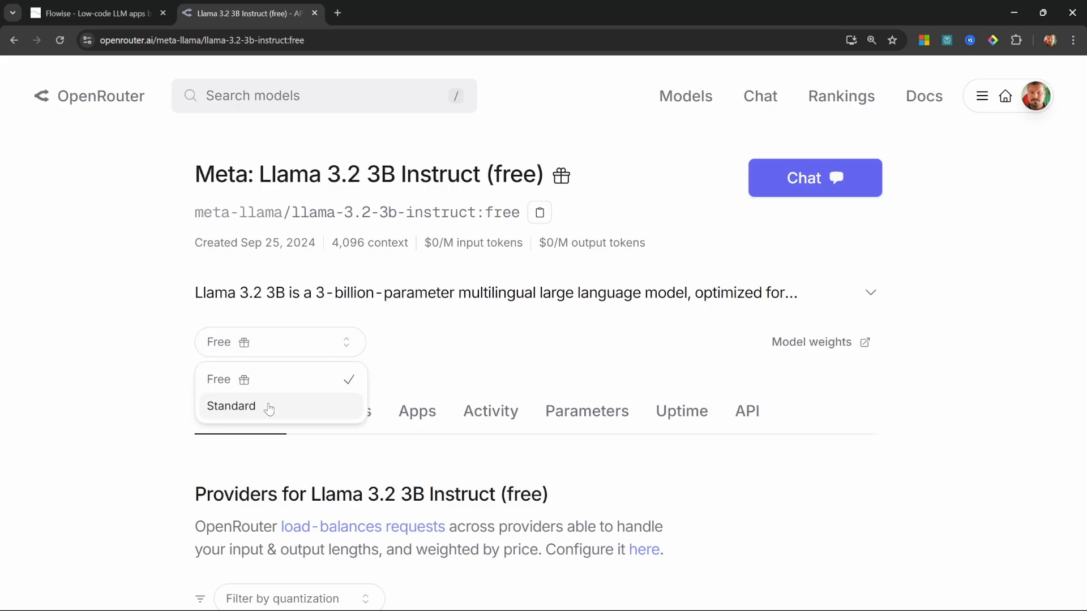
click(231, 406)
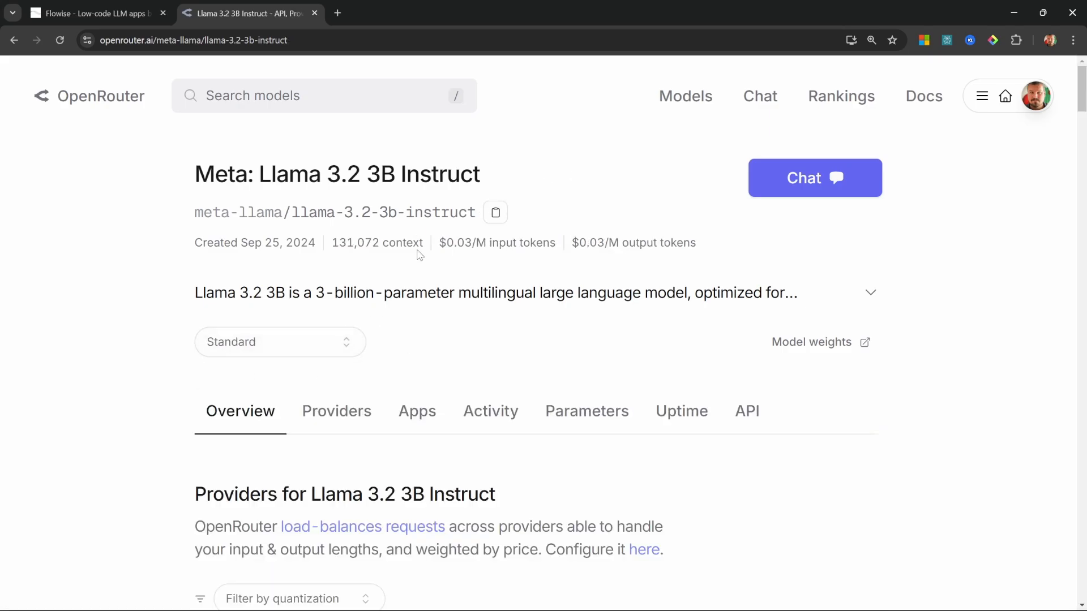
drag(439, 242, 696, 242)
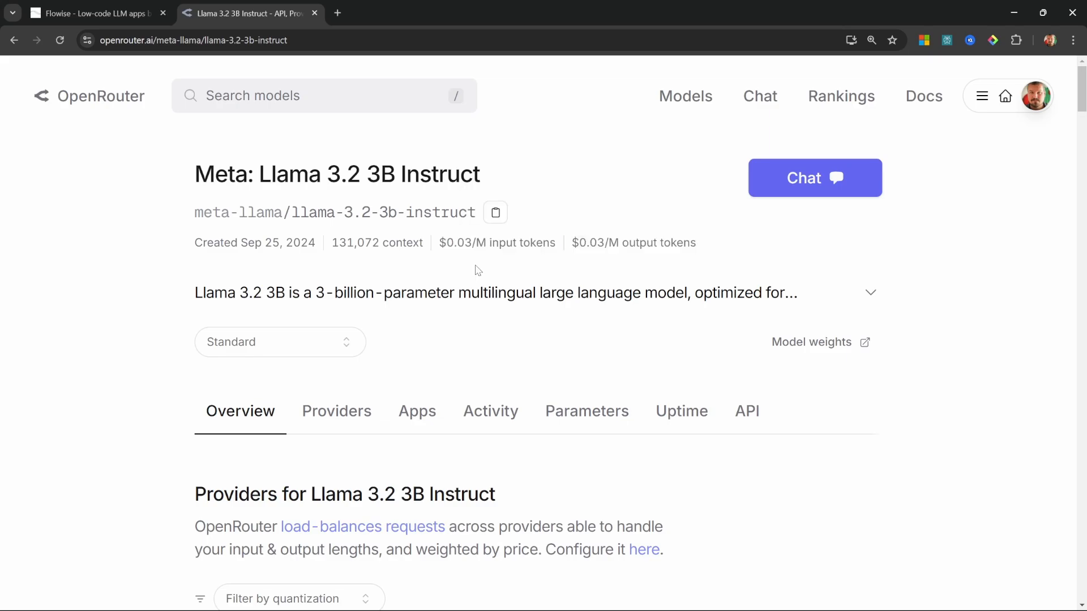
click(279, 342)
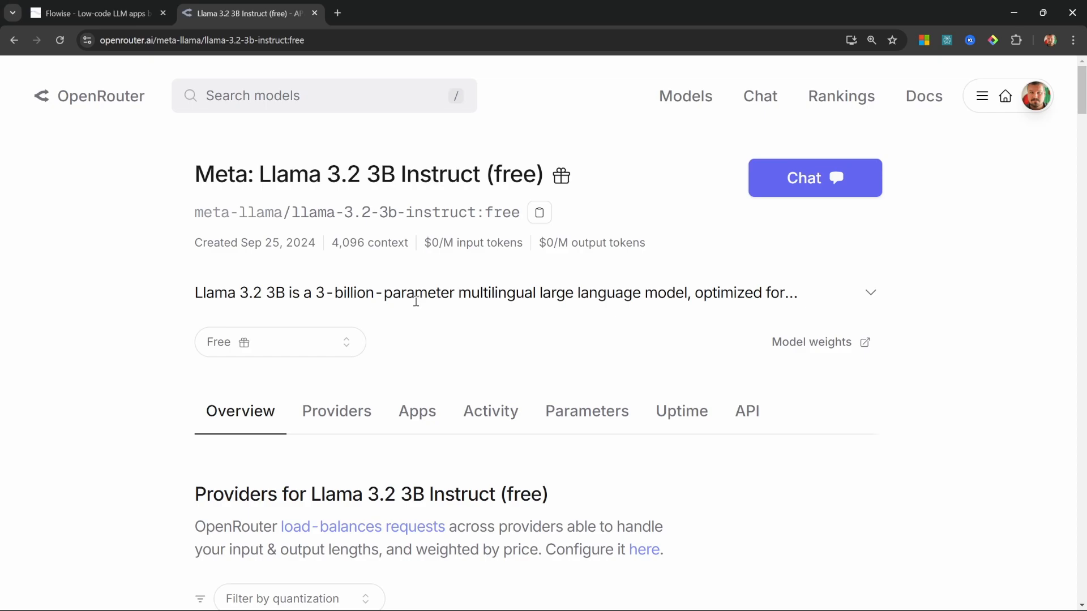
mouse_move(482, 294)
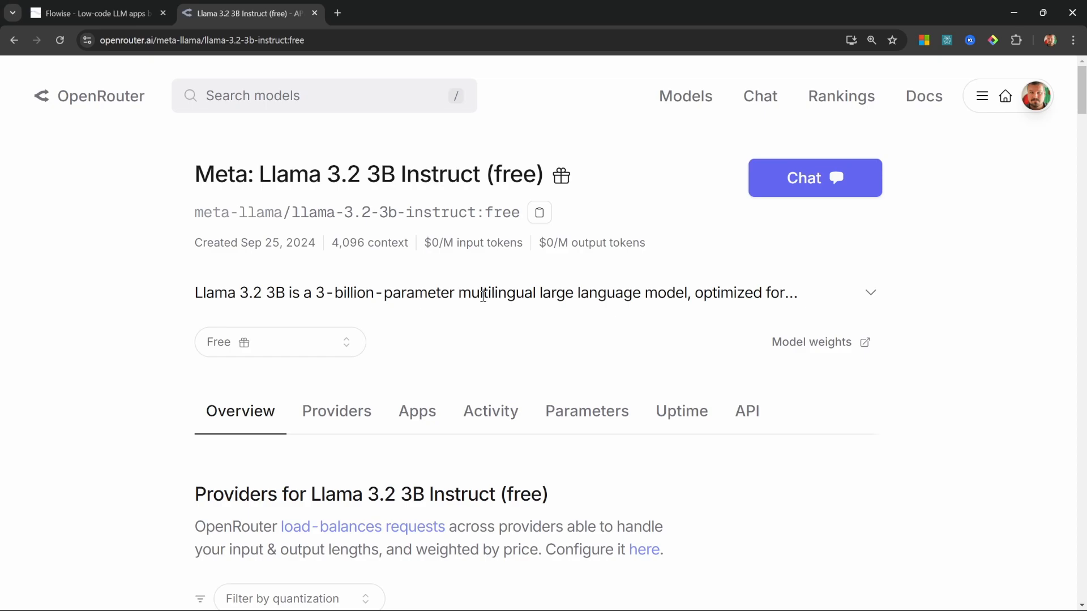
mouse_move(467, 355)
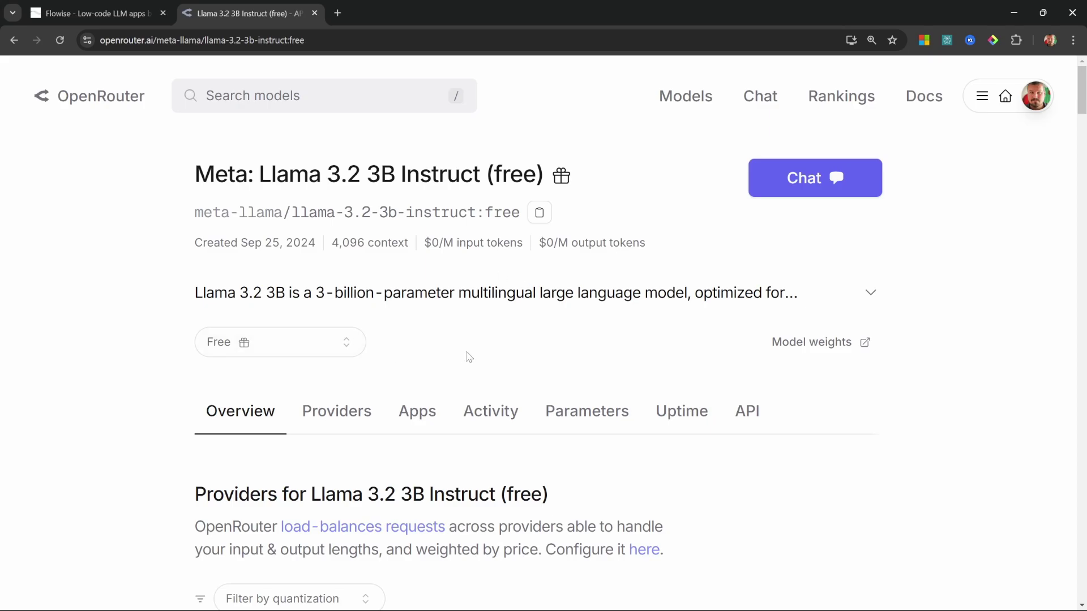
click(90, 12)
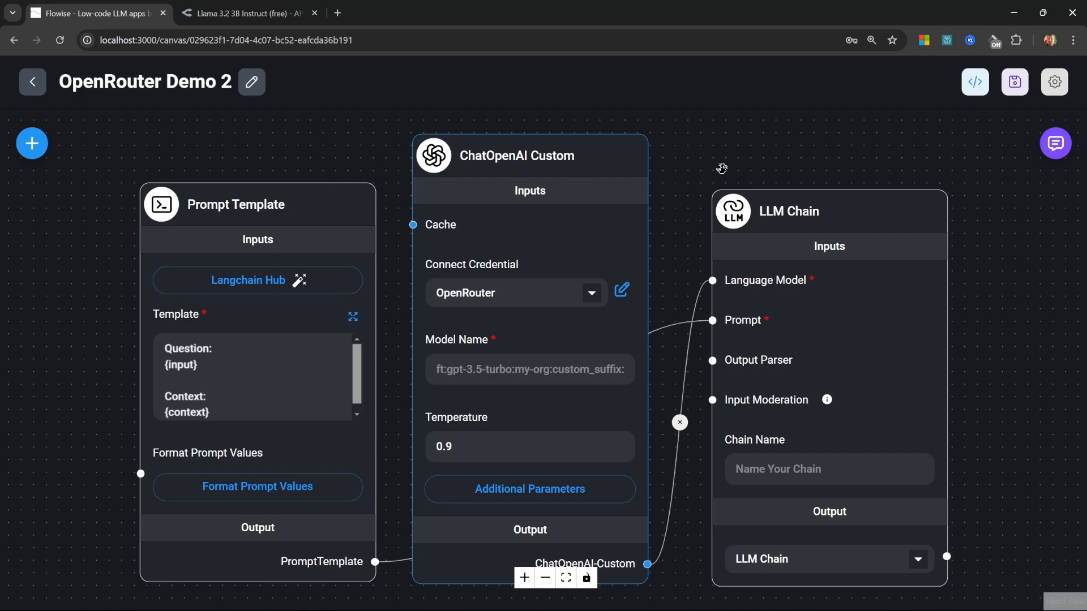
Open and close the OpenRouter Demo 2 chat panel, selecting the ChatOpenAI Custom node in between
click(1055, 143)
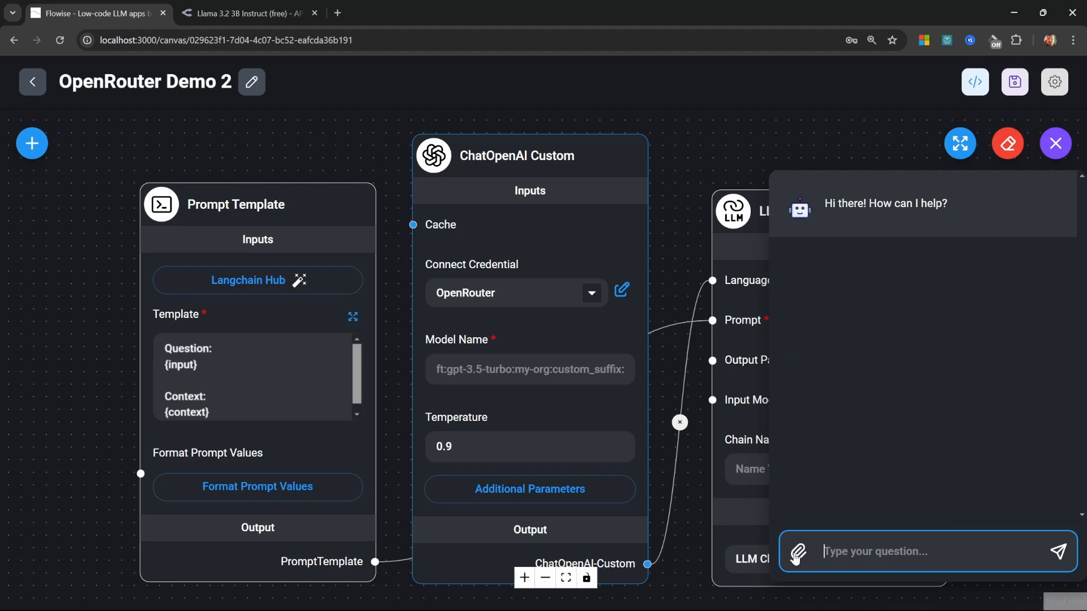
click(598, 164)
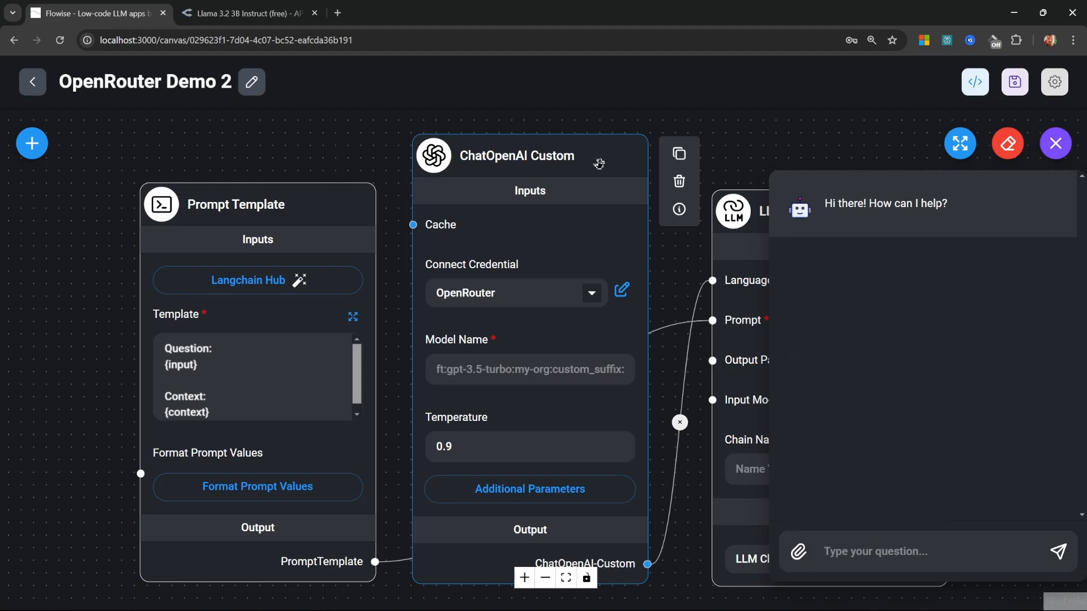
click(1055, 143)
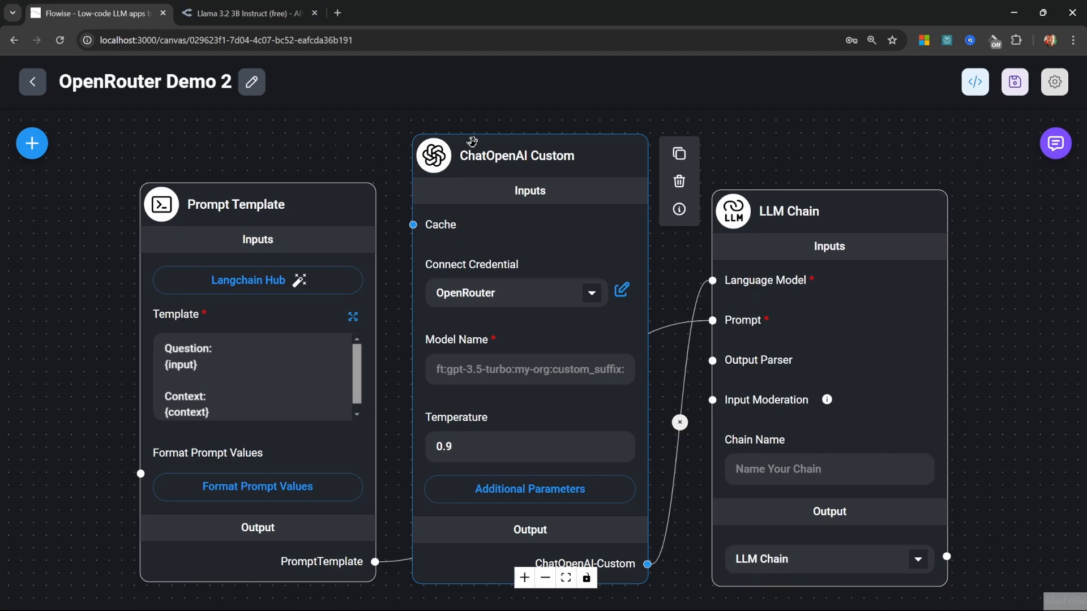
click(249, 13)
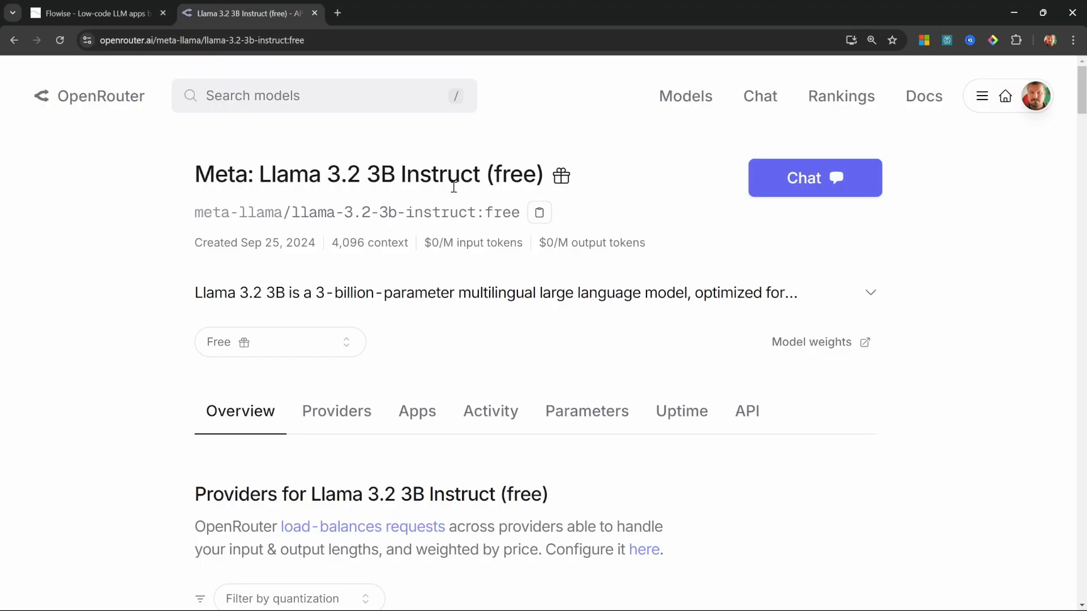
With meta-llama/llama-3.2-3b-instruct:free set, ask "What was apple's assets in 2023?" with the financial statements PDF attached
click(539, 213)
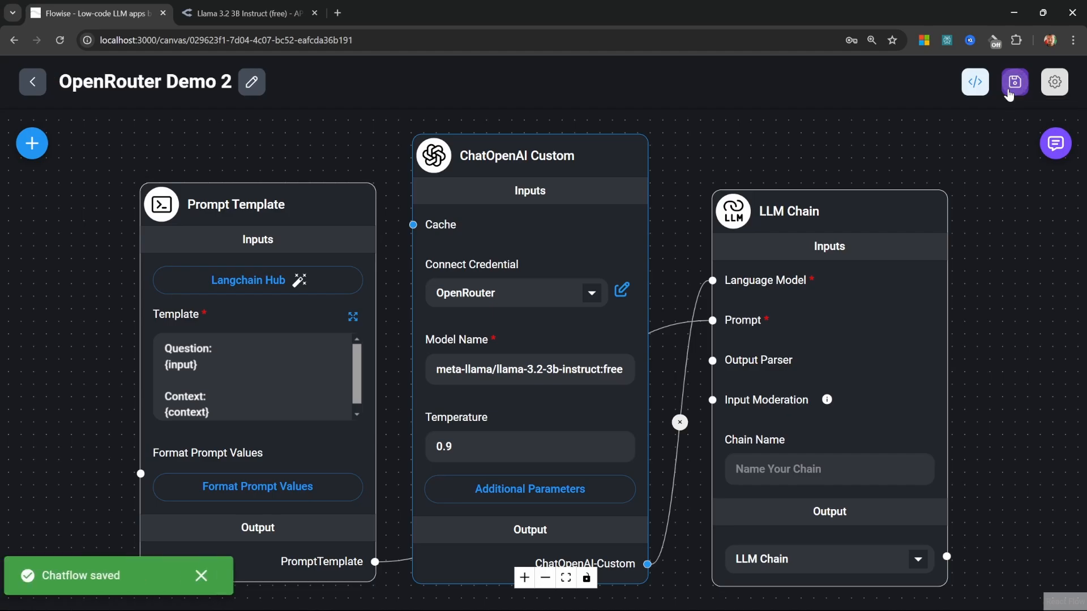
click(1055, 142)
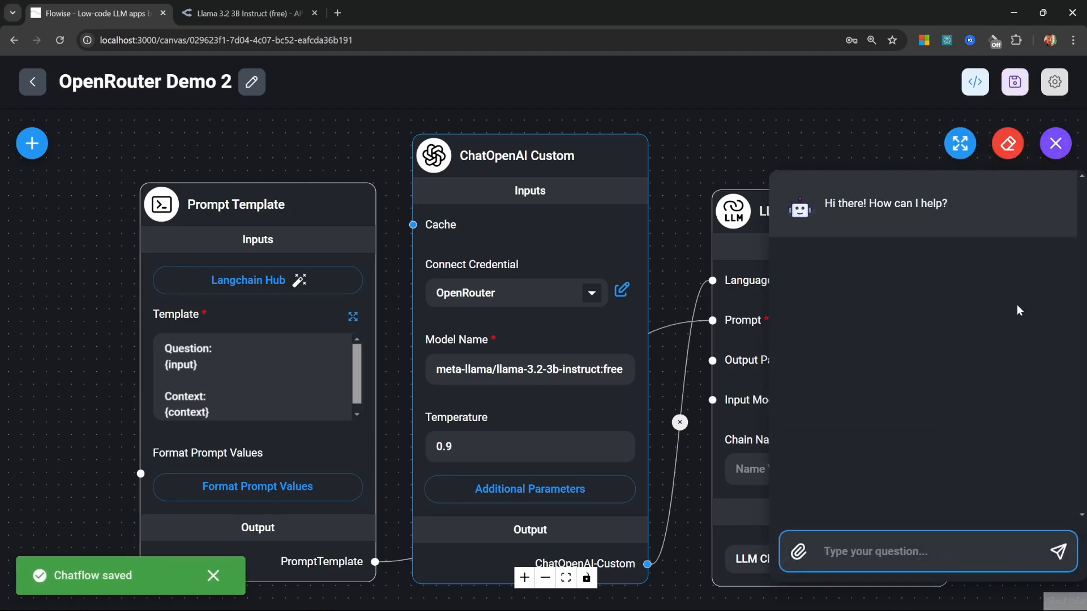
click(802, 551)
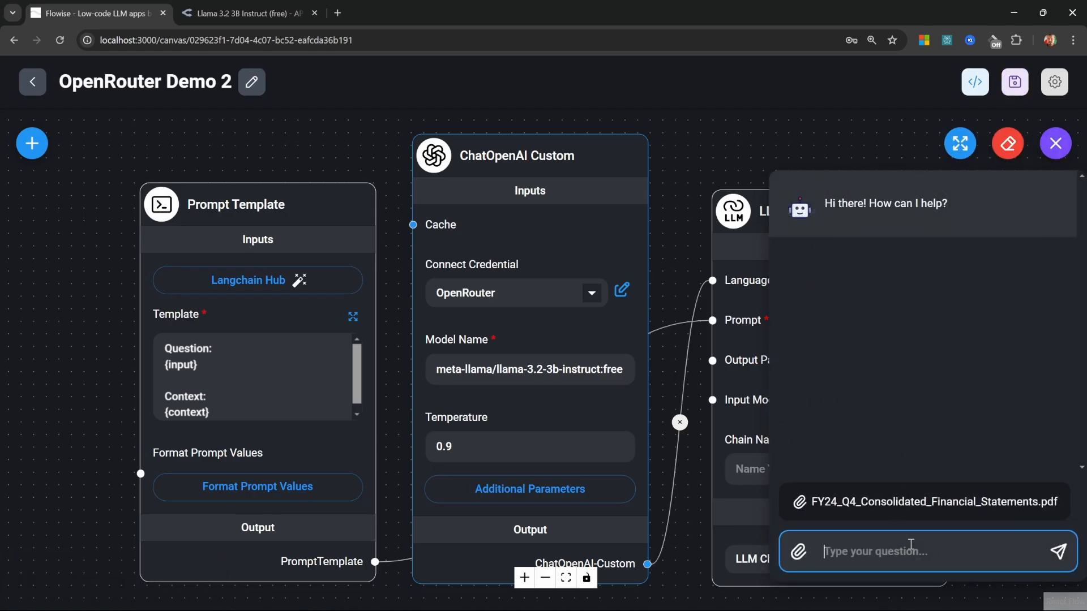
text(What was apple's assets in 2023?)
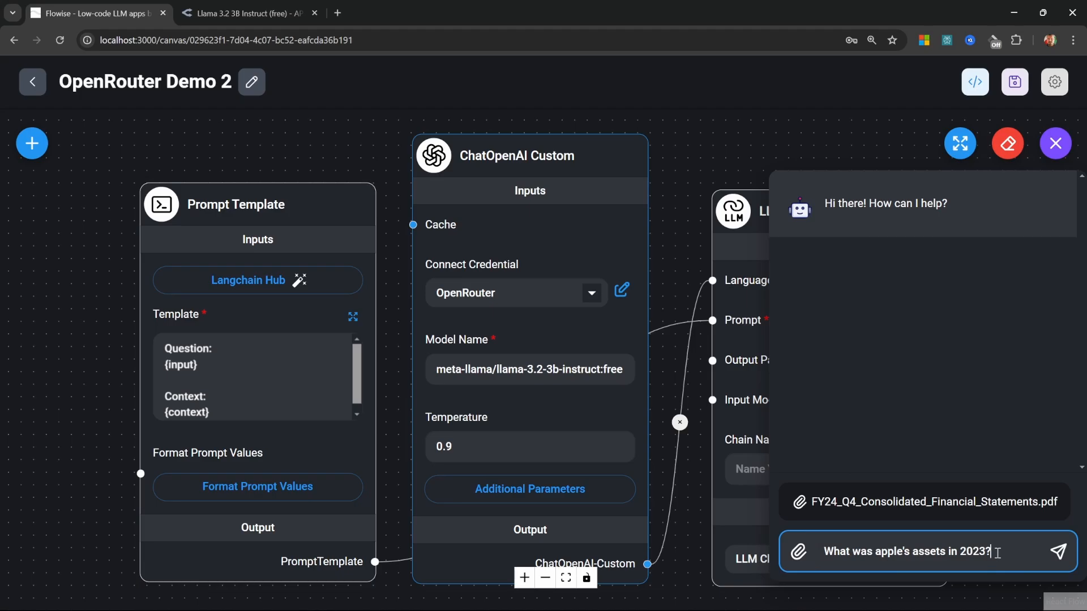
click(1060, 549)
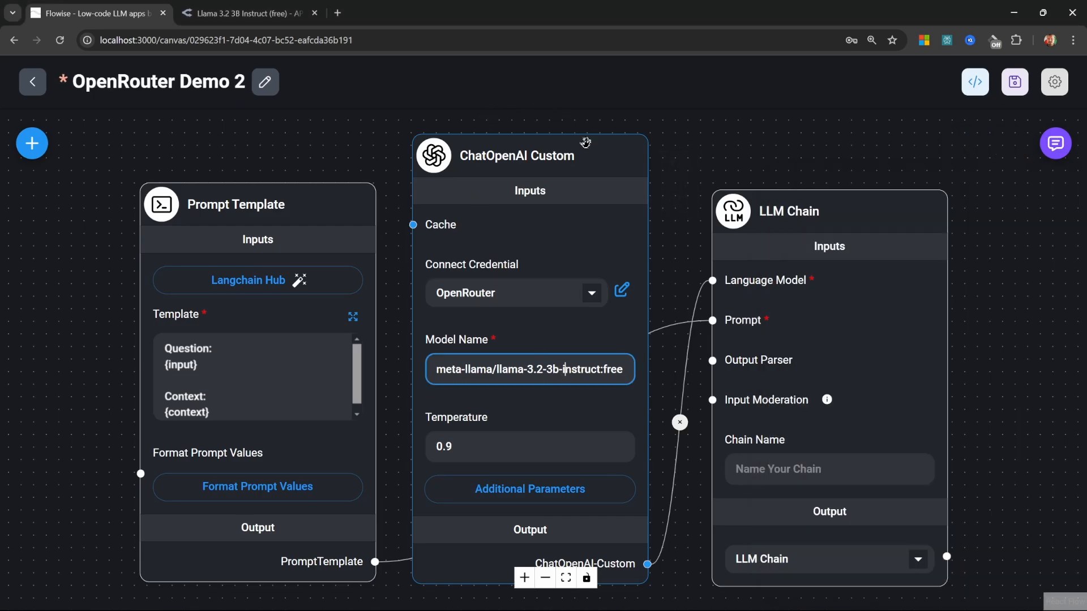
Copy openai/gpt-4o-2024-11-20 from OpenRouter into Model Name and save the chatflow
click(249, 12)
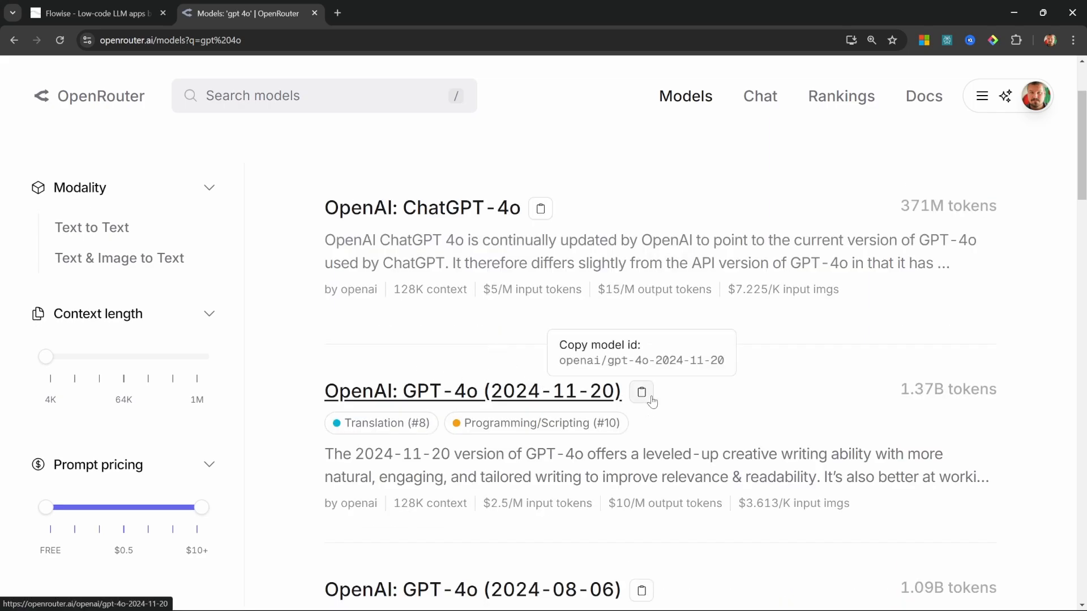
click(102, 11)
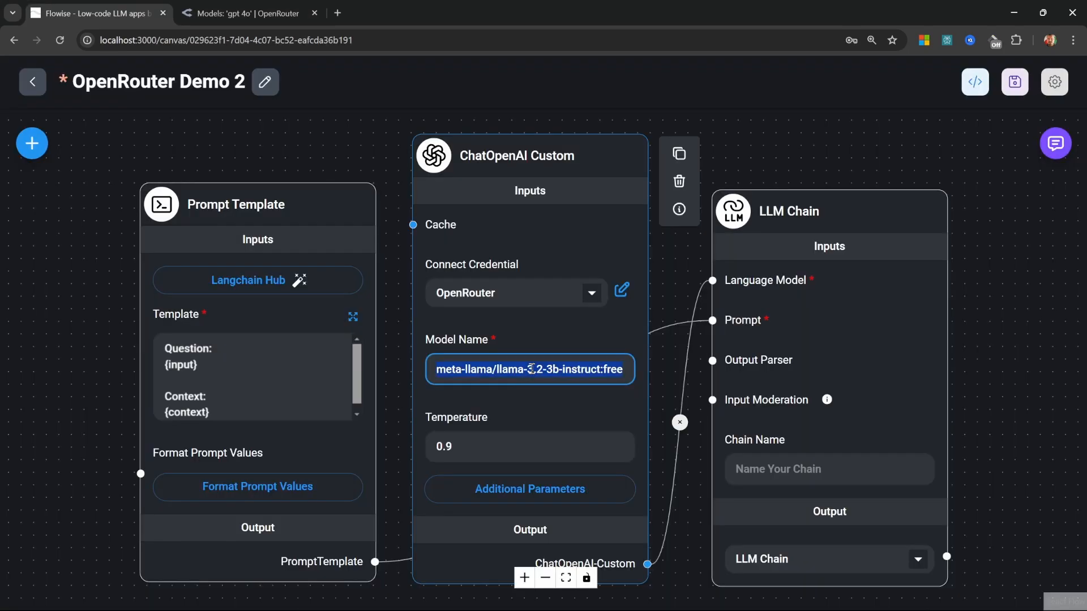
text(openai/gpt-4o-2024-11-20)
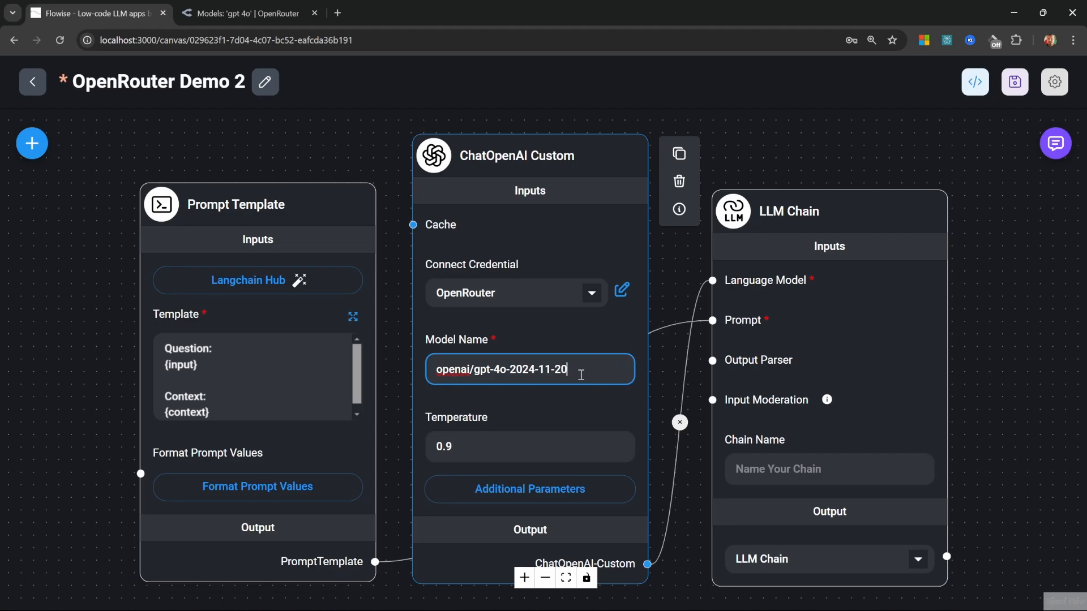
click(1014, 81)
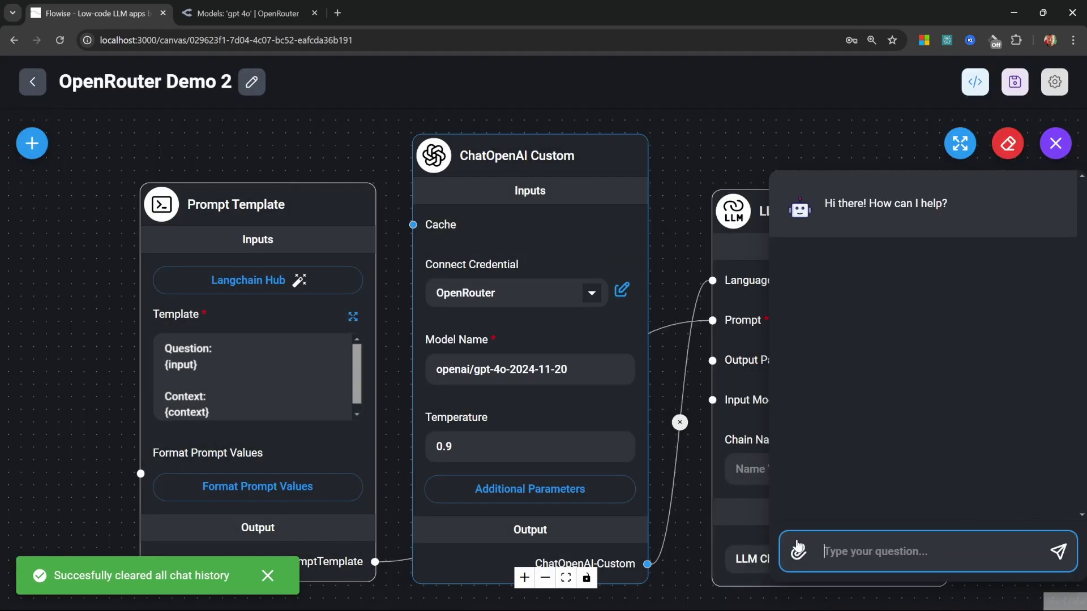
Ask GPT-4o "What was apple's assets in 2023?" with the PDF attached
text(What was apple's assets in 2023?)
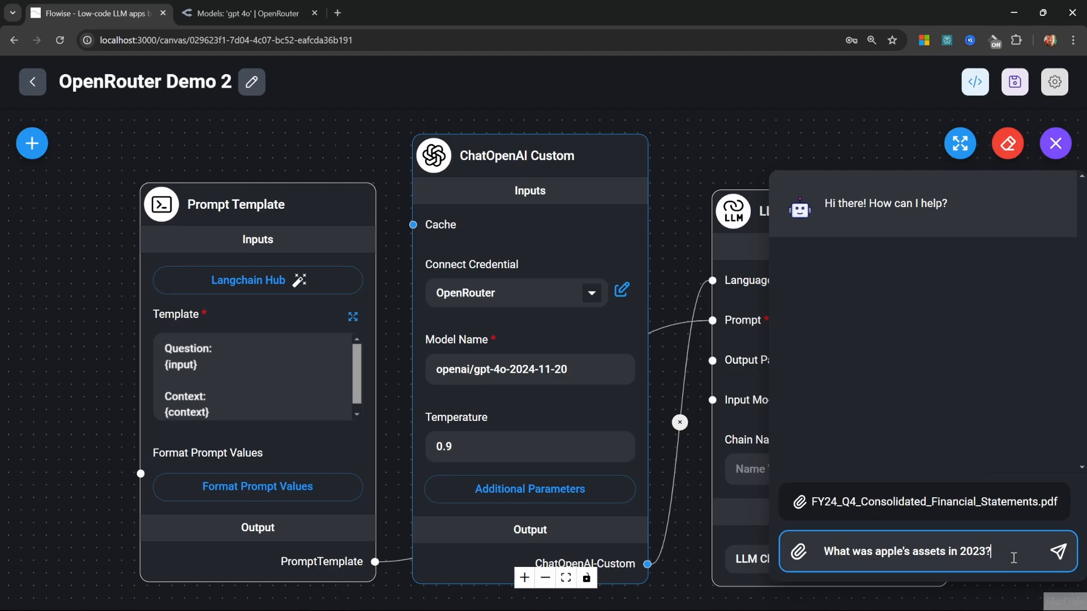
click(1057, 551)
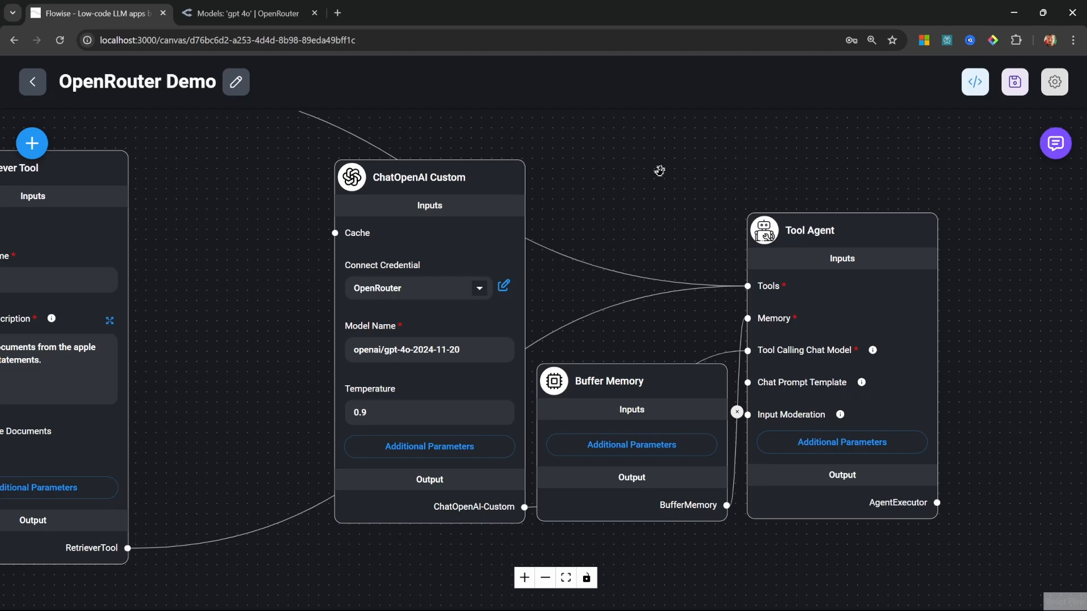
mouse_move(640, 234)
text(What was apple's assets in 2024?)
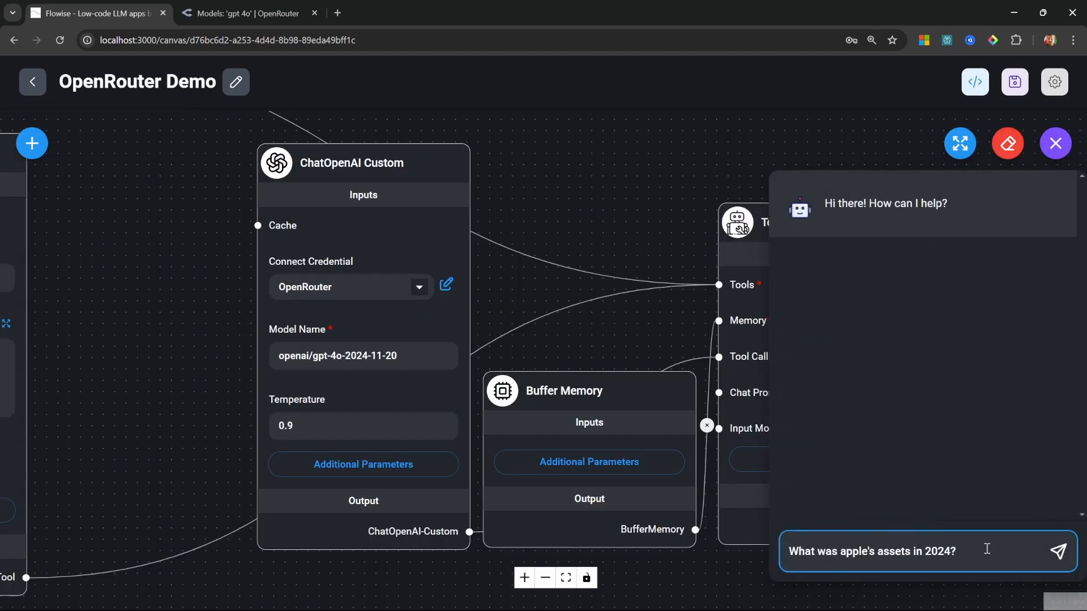
Send the Apple 2024 assets question to the OpenRouter Demo agent and inspect the apple tool call details
click(1059, 550)
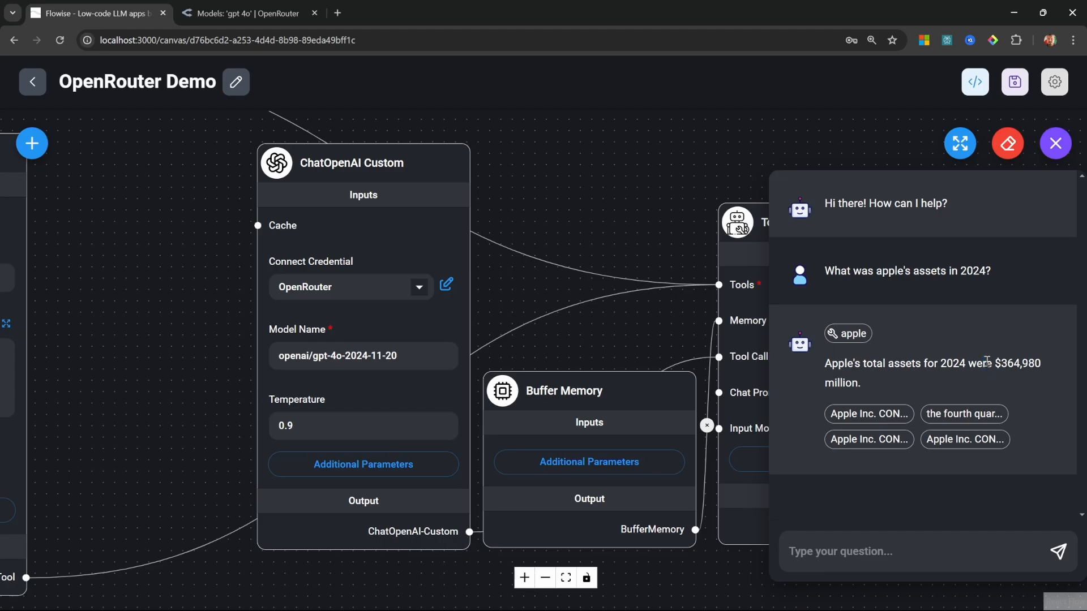
mouse_move(846, 336)
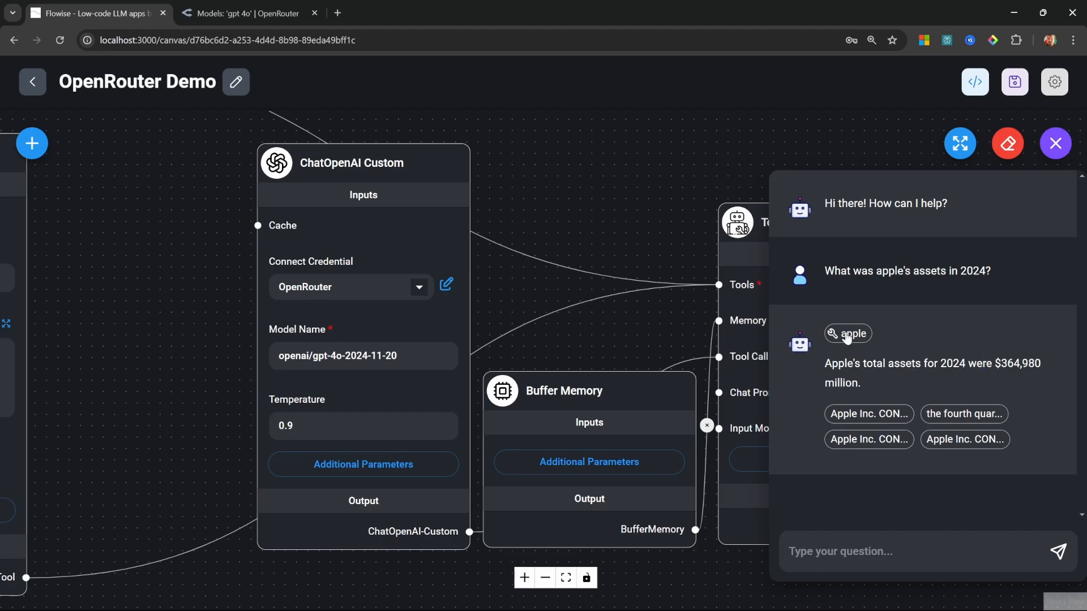
click(847, 333)
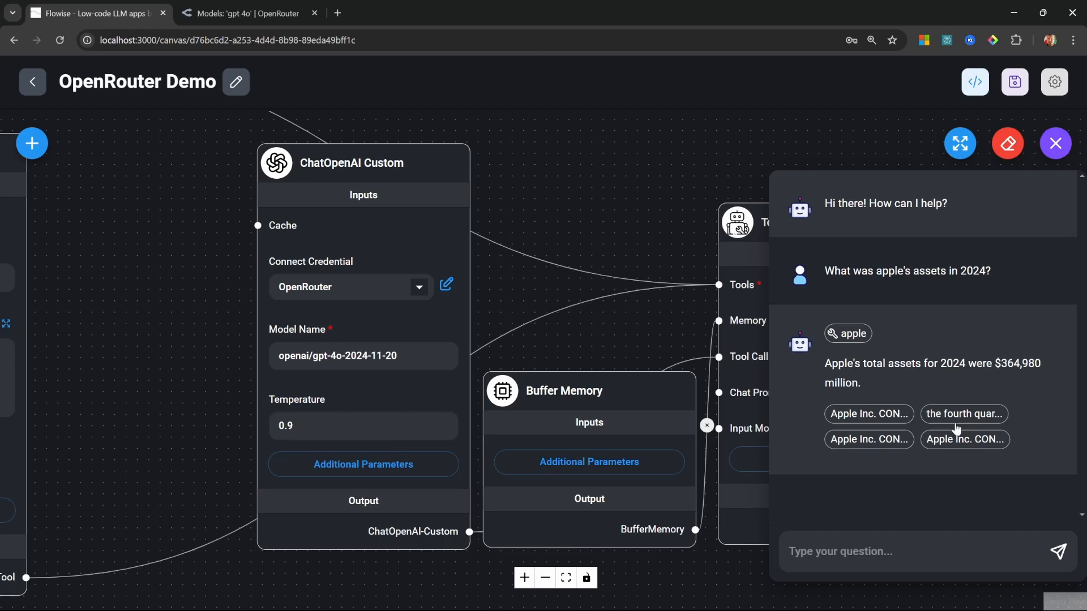
mouse_move(959, 455)
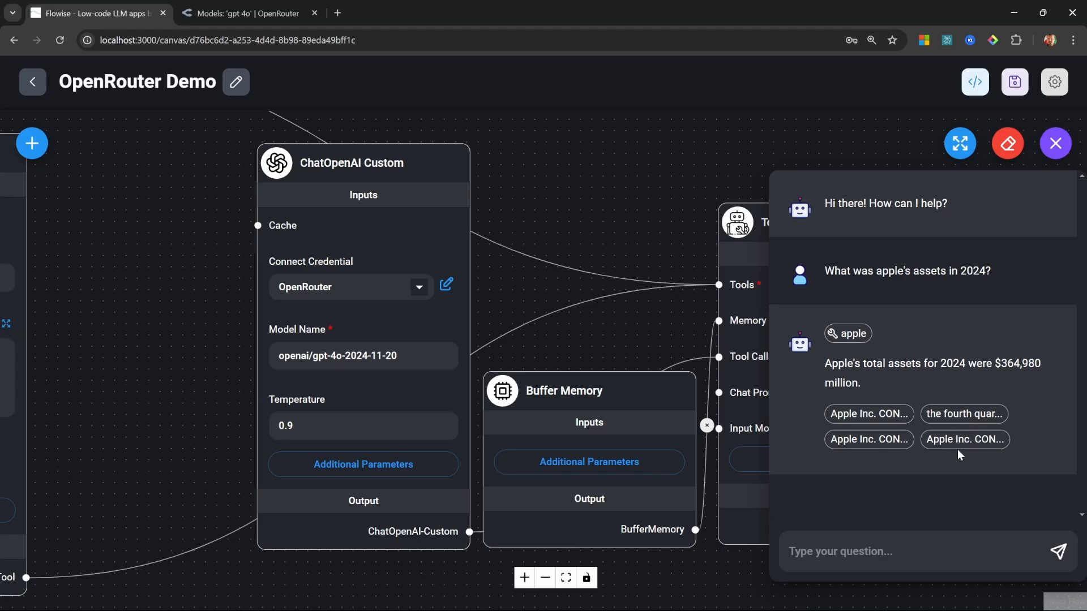